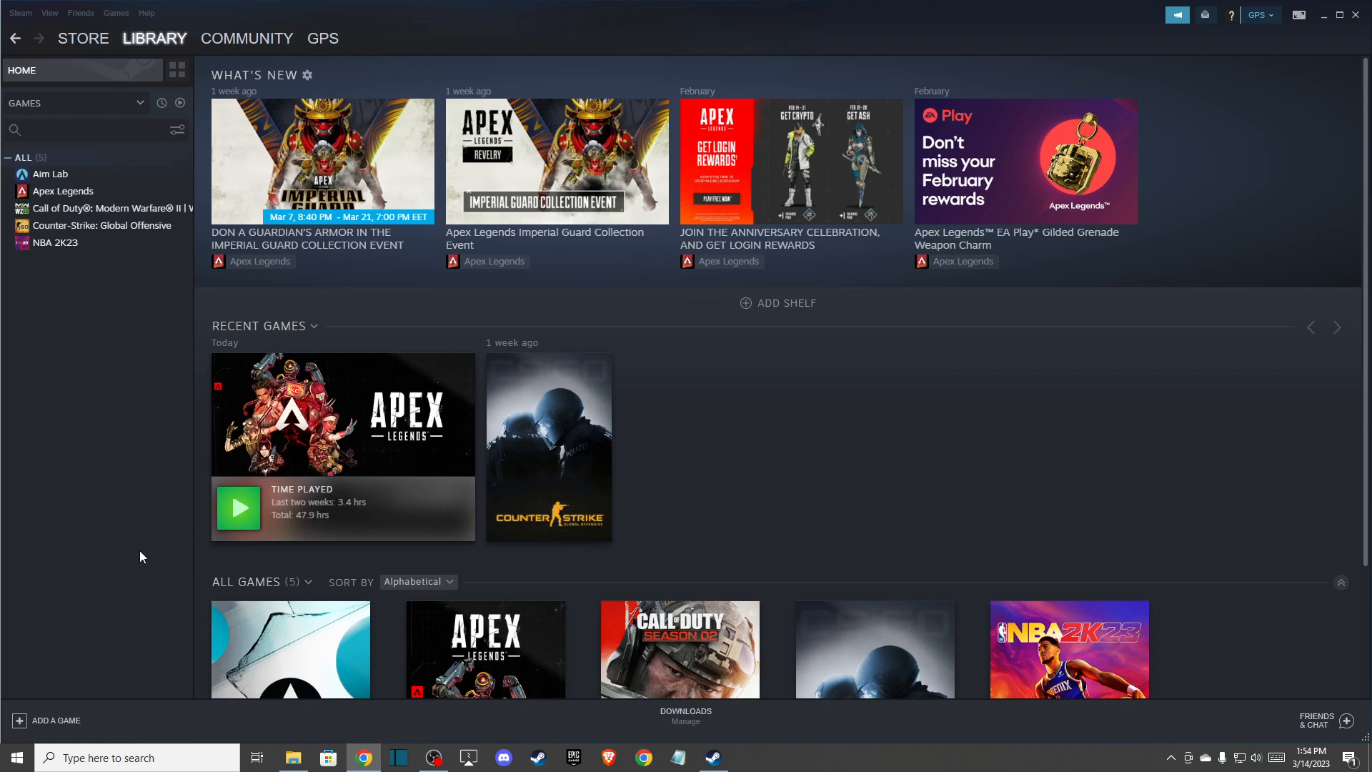
pyautogui.moveTo(130, 536)
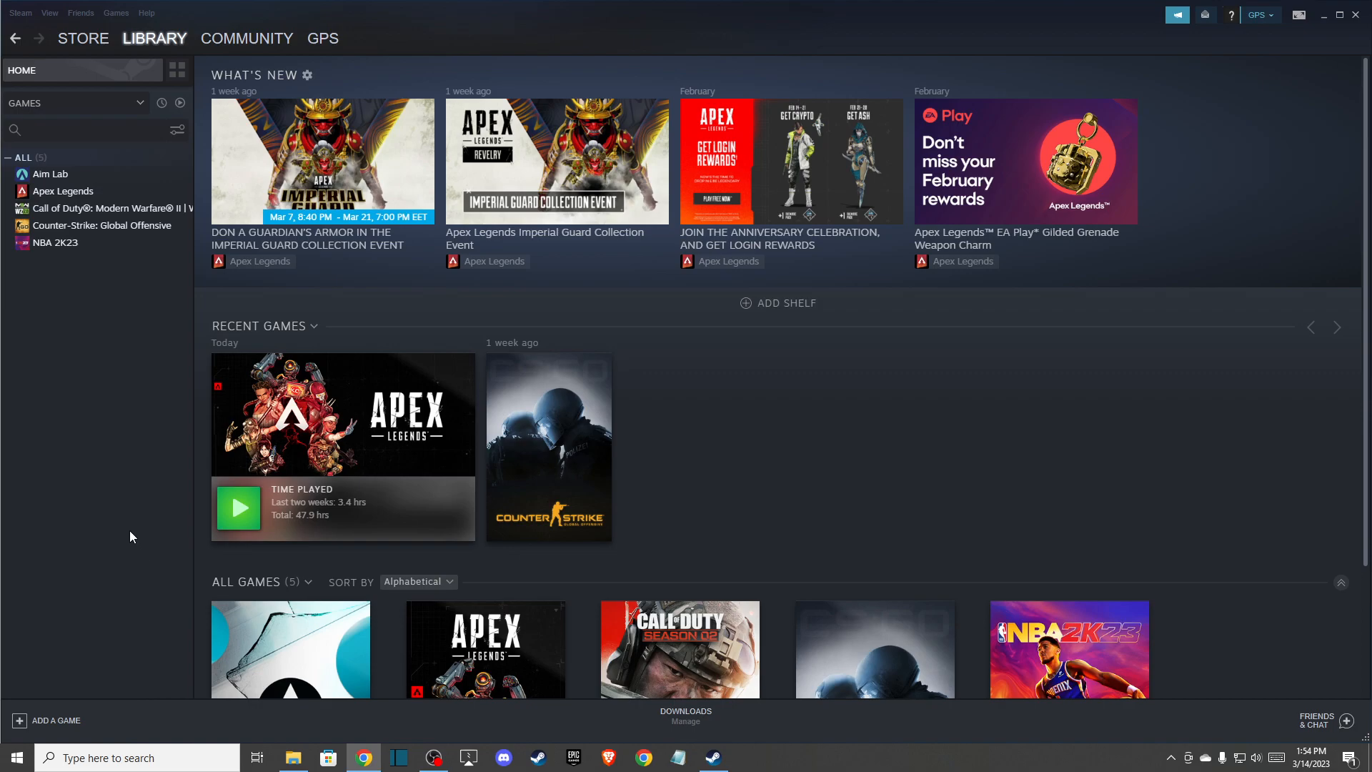
pyautogui.moveTo(341, 412)
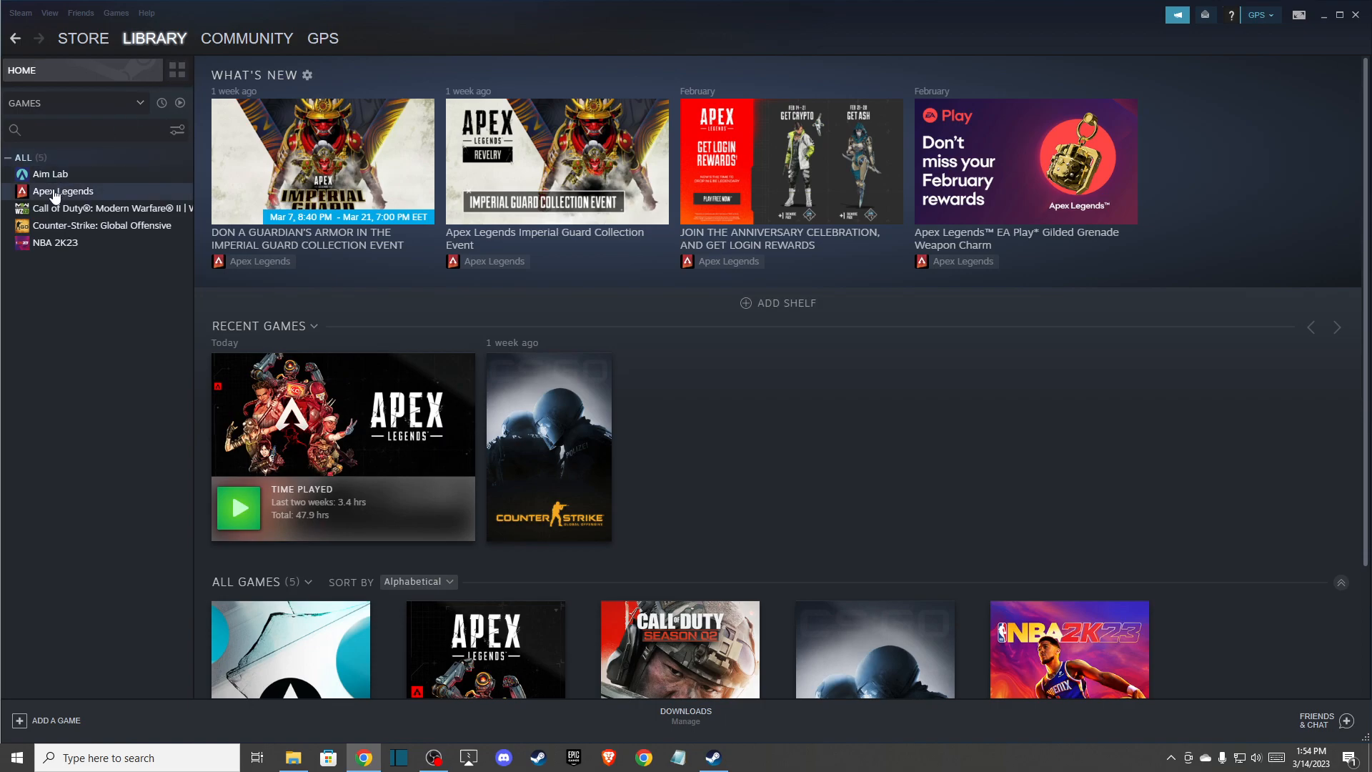
# From Apex Legends' local files, enter the EasyAntiCheat folder and run EasyAntiCheat_Setup to repair it
pyautogui.rightClick(62, 190)
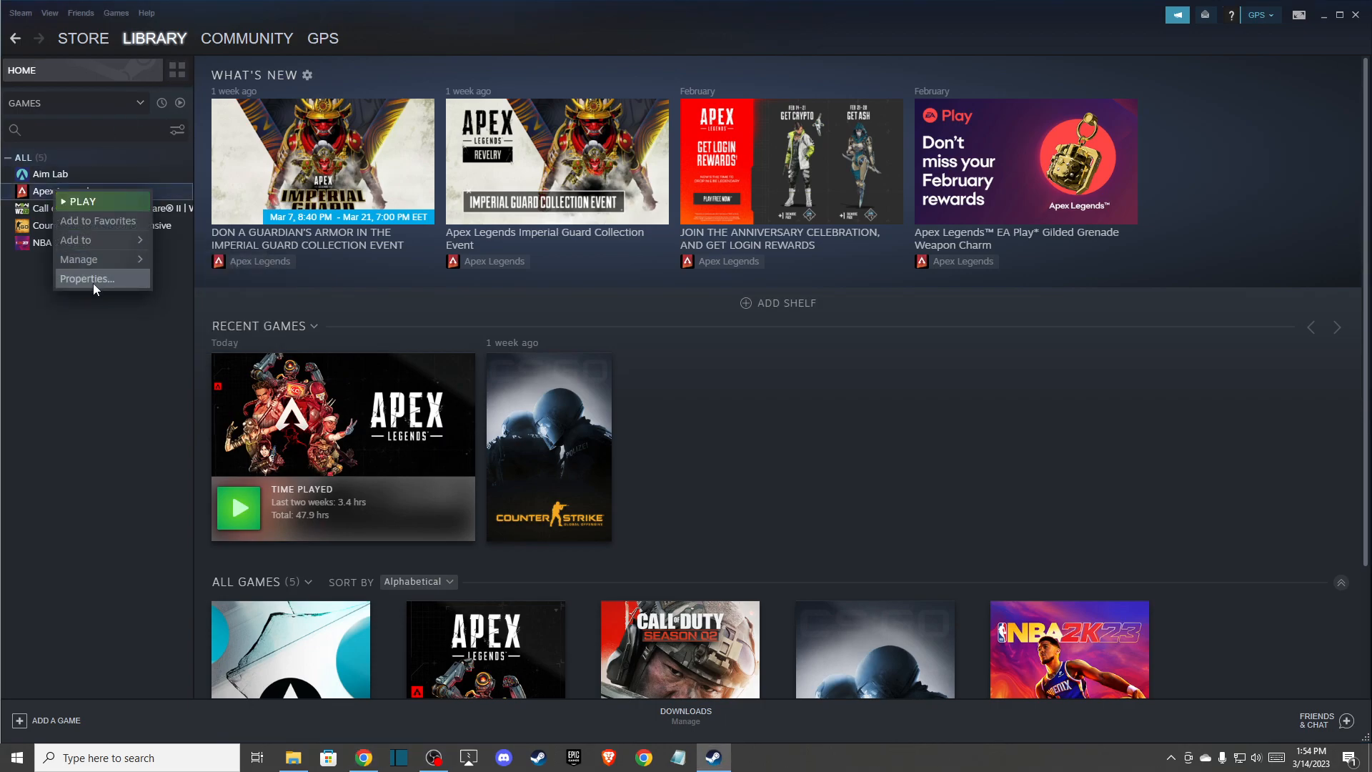
pyautogui.click(87, 278)
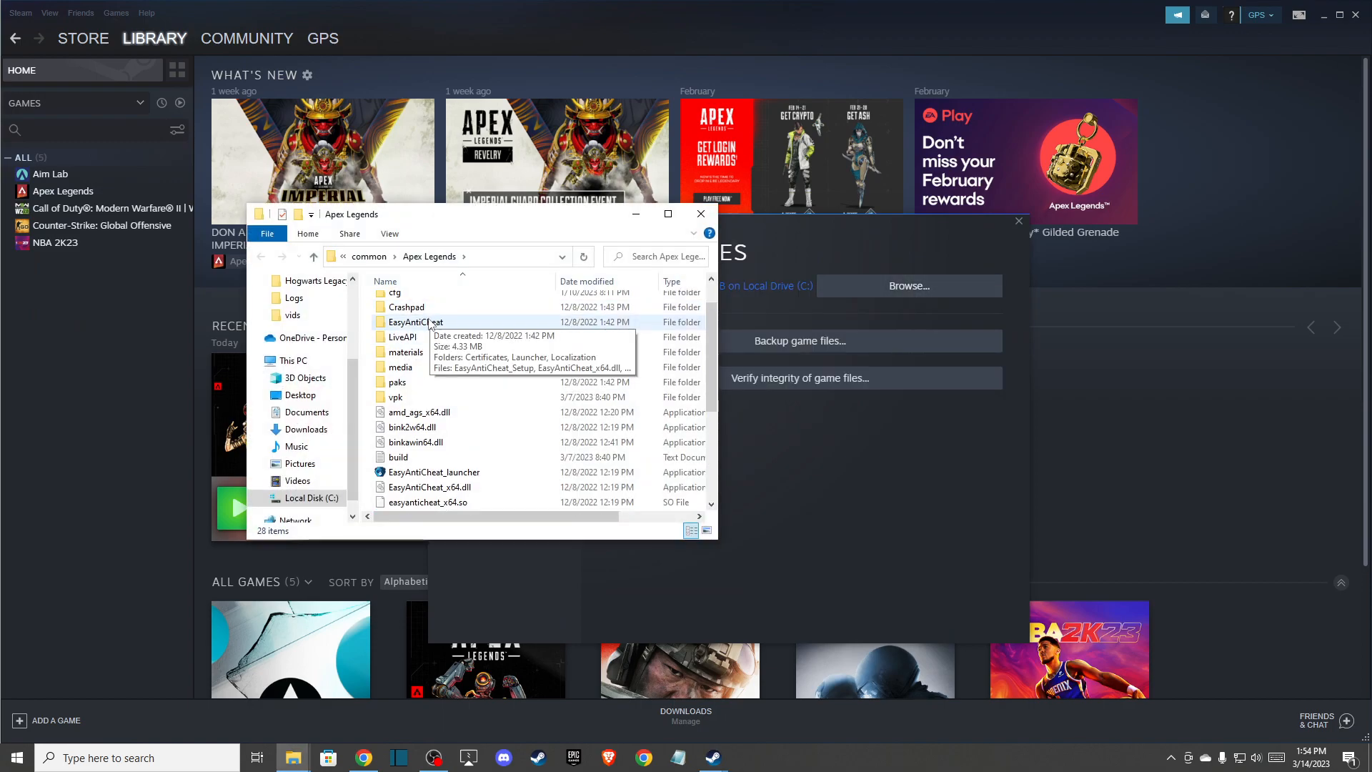
pyautogui.scroll(3)
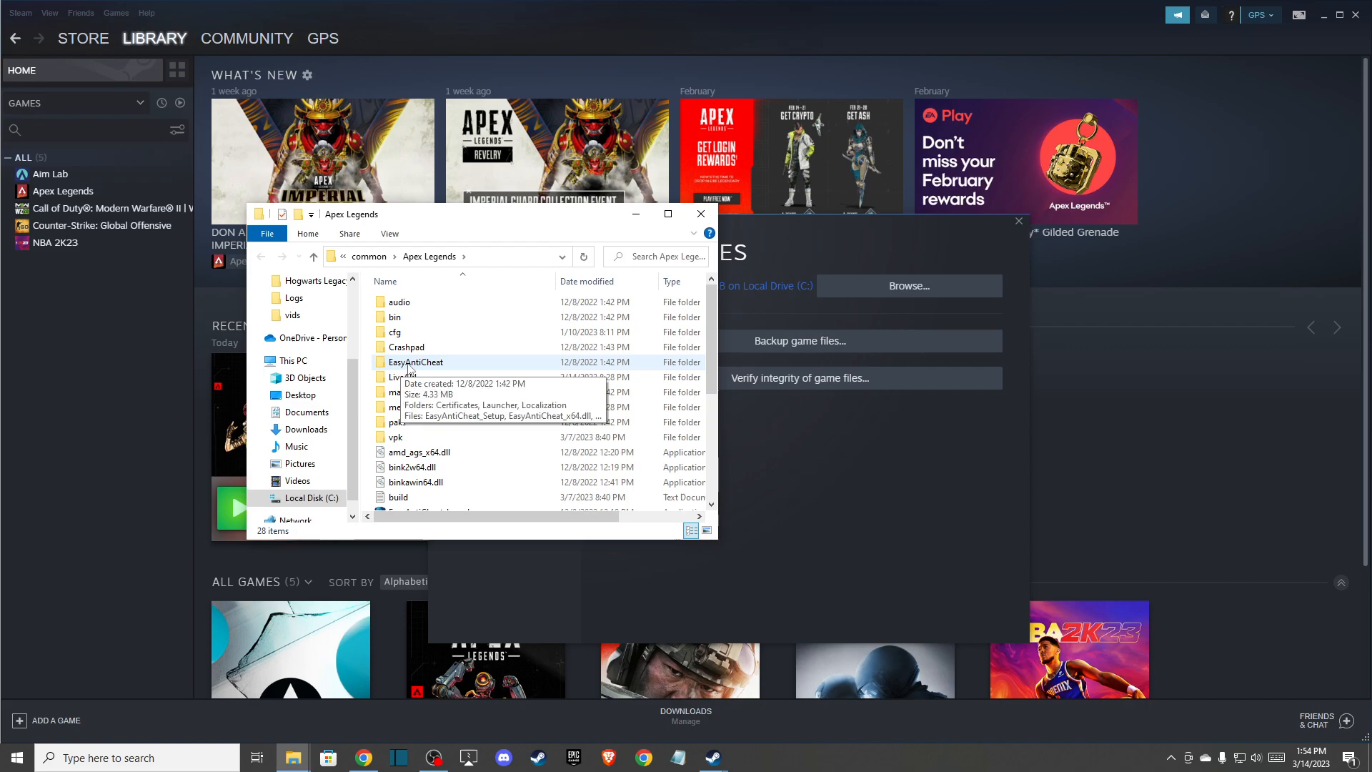
pyautogui.doubleClick(414, 361)
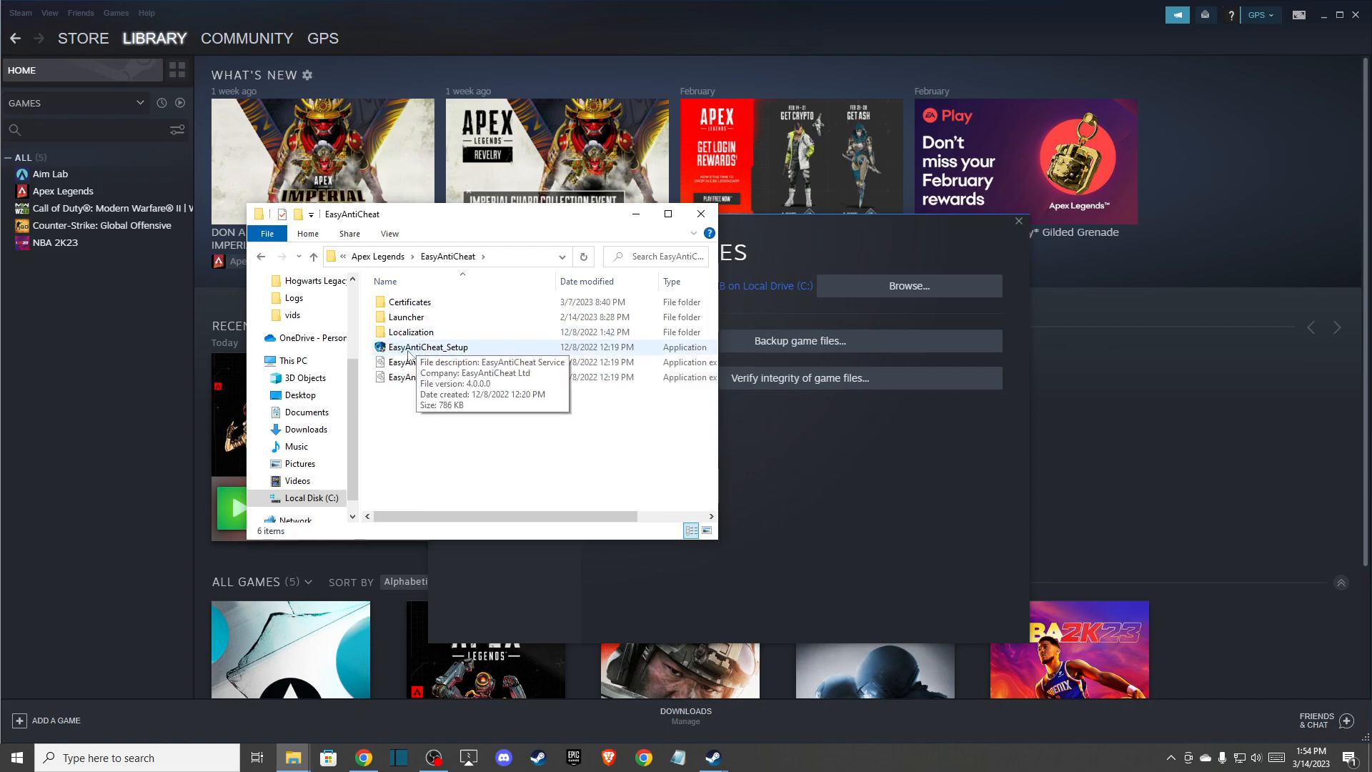
pyautogui.doubleClick(427, 346)
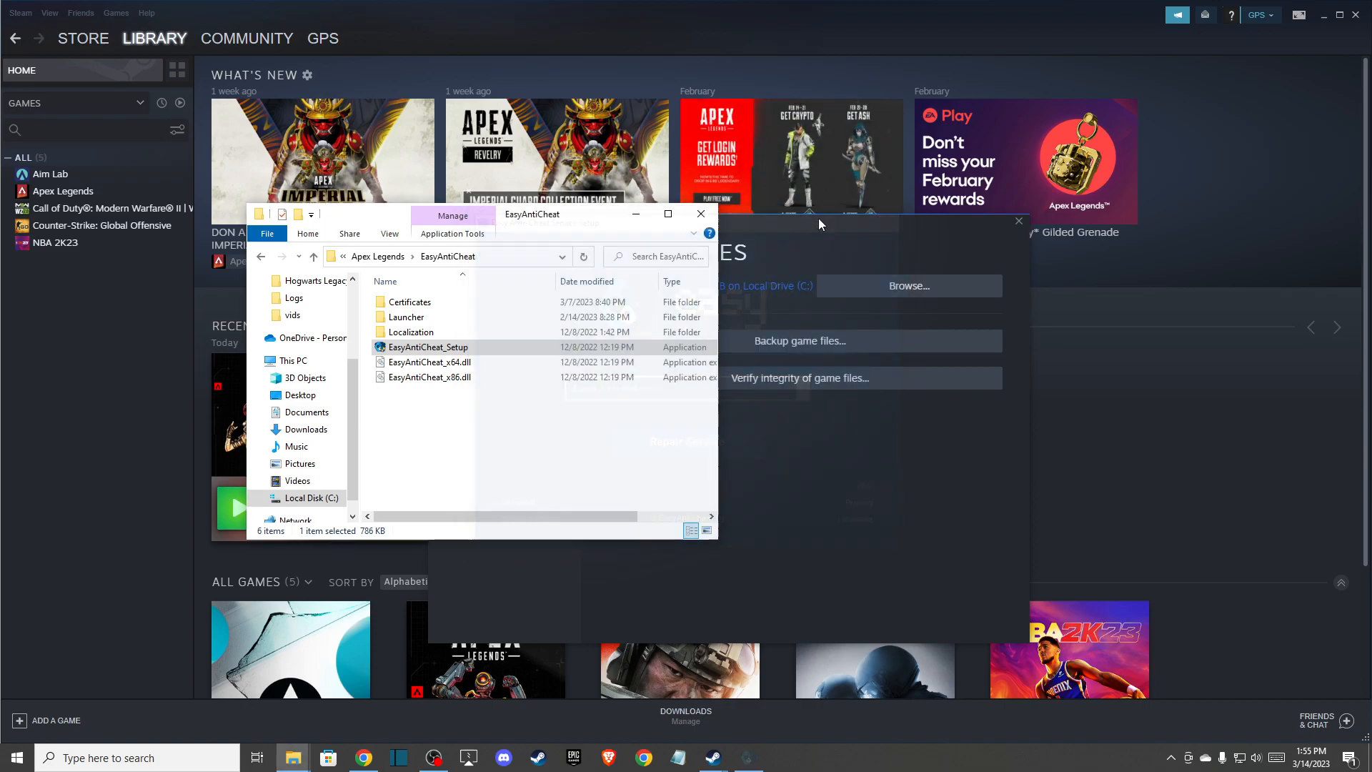
# Go back to the Apex Legends install folder and scroll down to the r5apex application
pyautogui.click(313, 256)
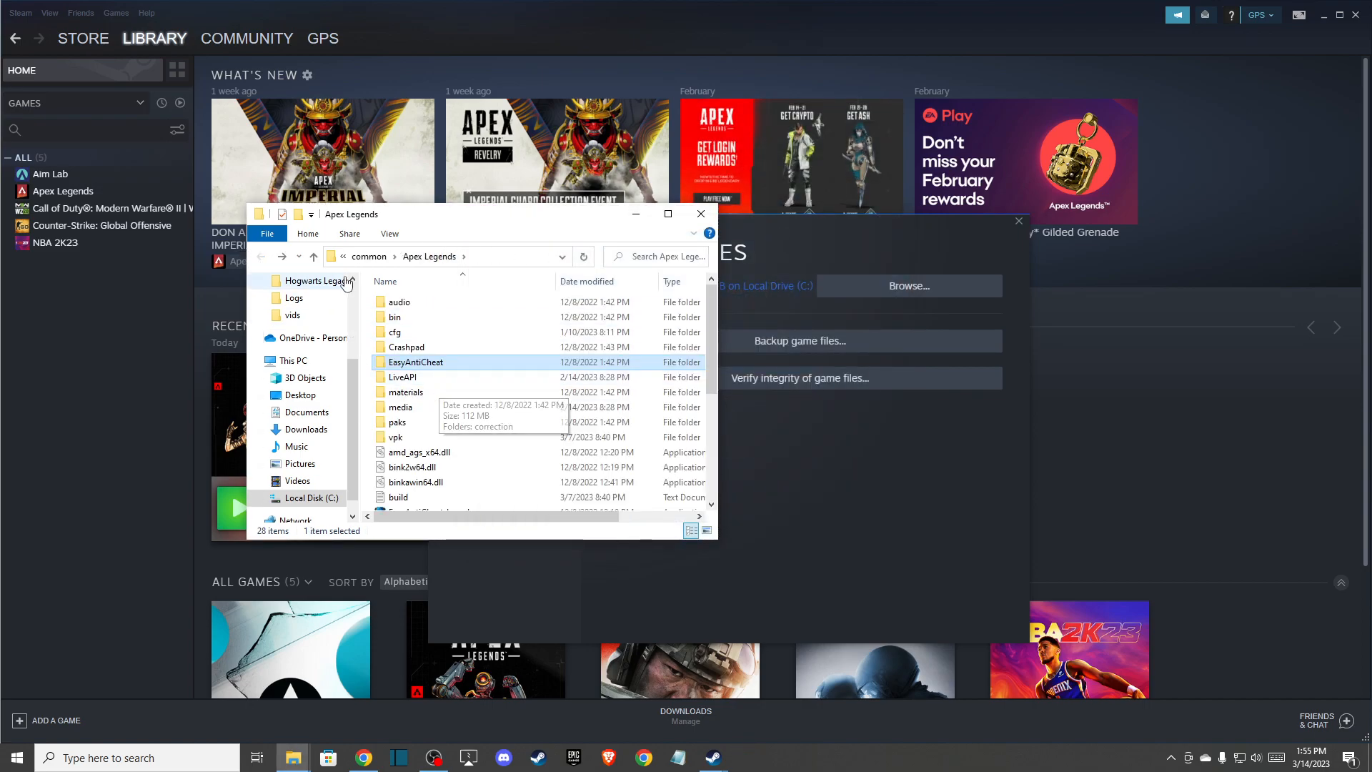
pyautogui.moveTo(424, 313)
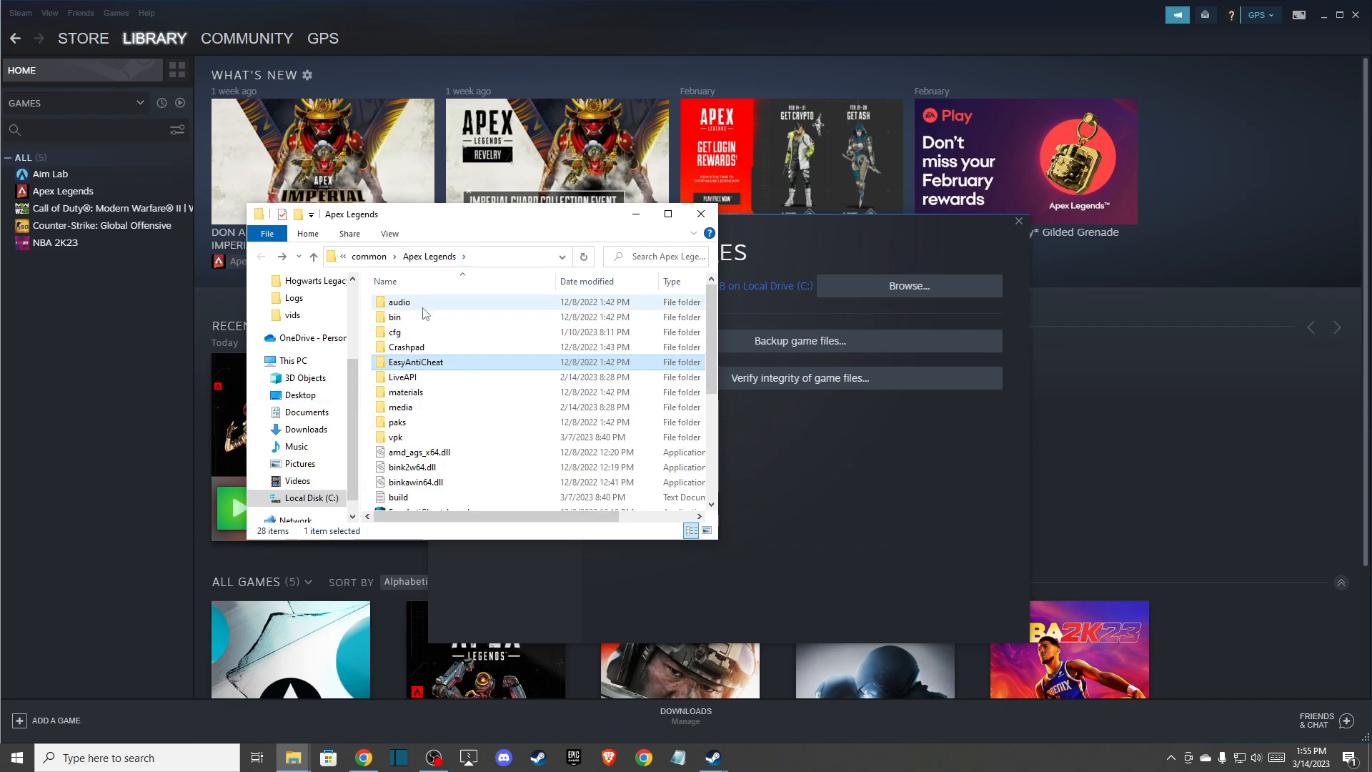
pyautogui.scroll(-3)
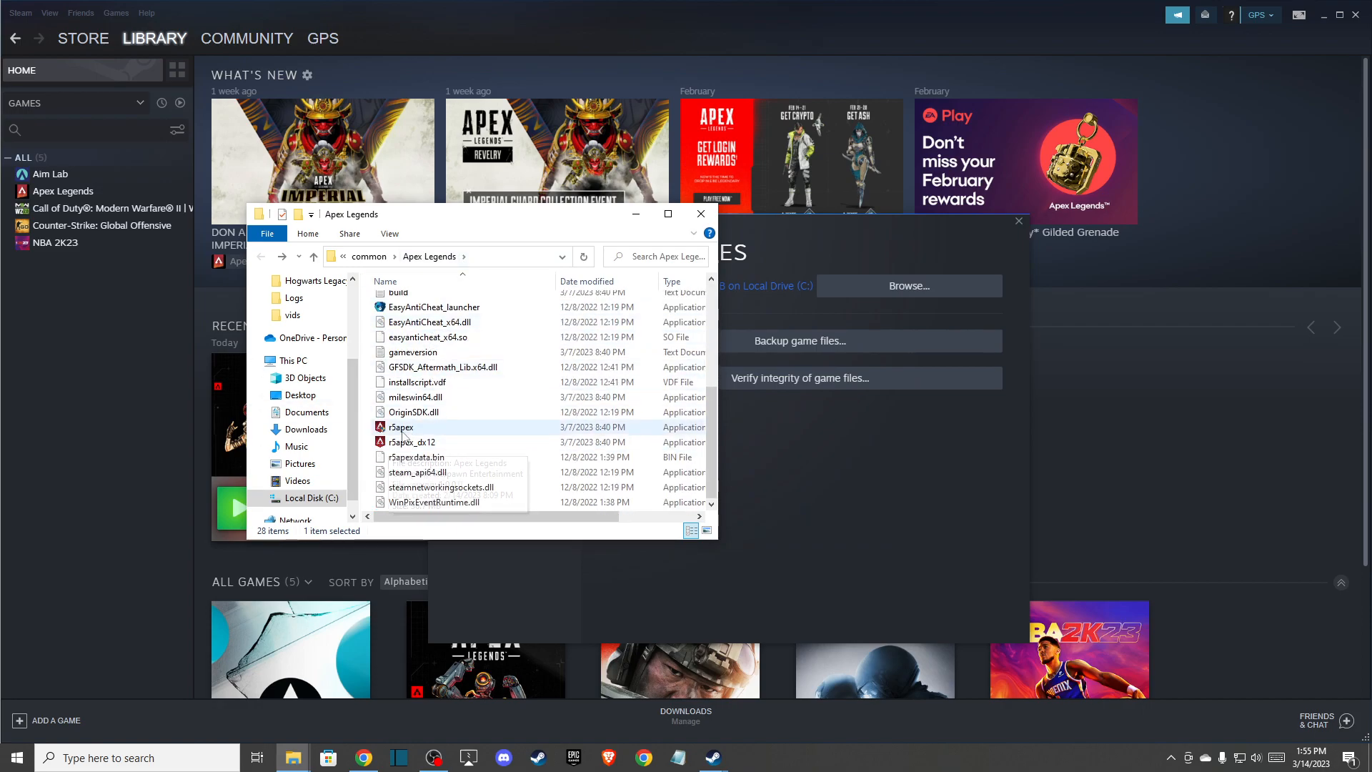
pyautogui.moveTo(403, 429)
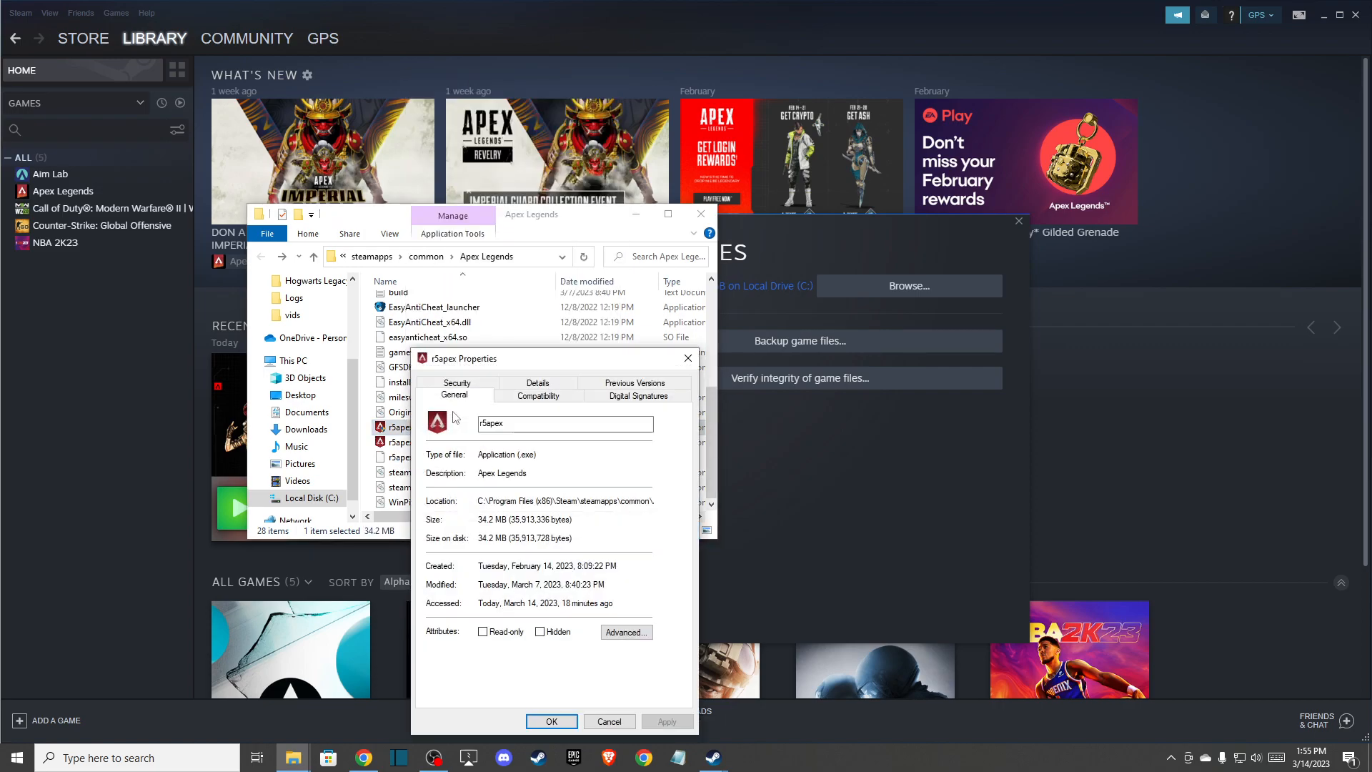
pyautogui.moveTo(539, 396)
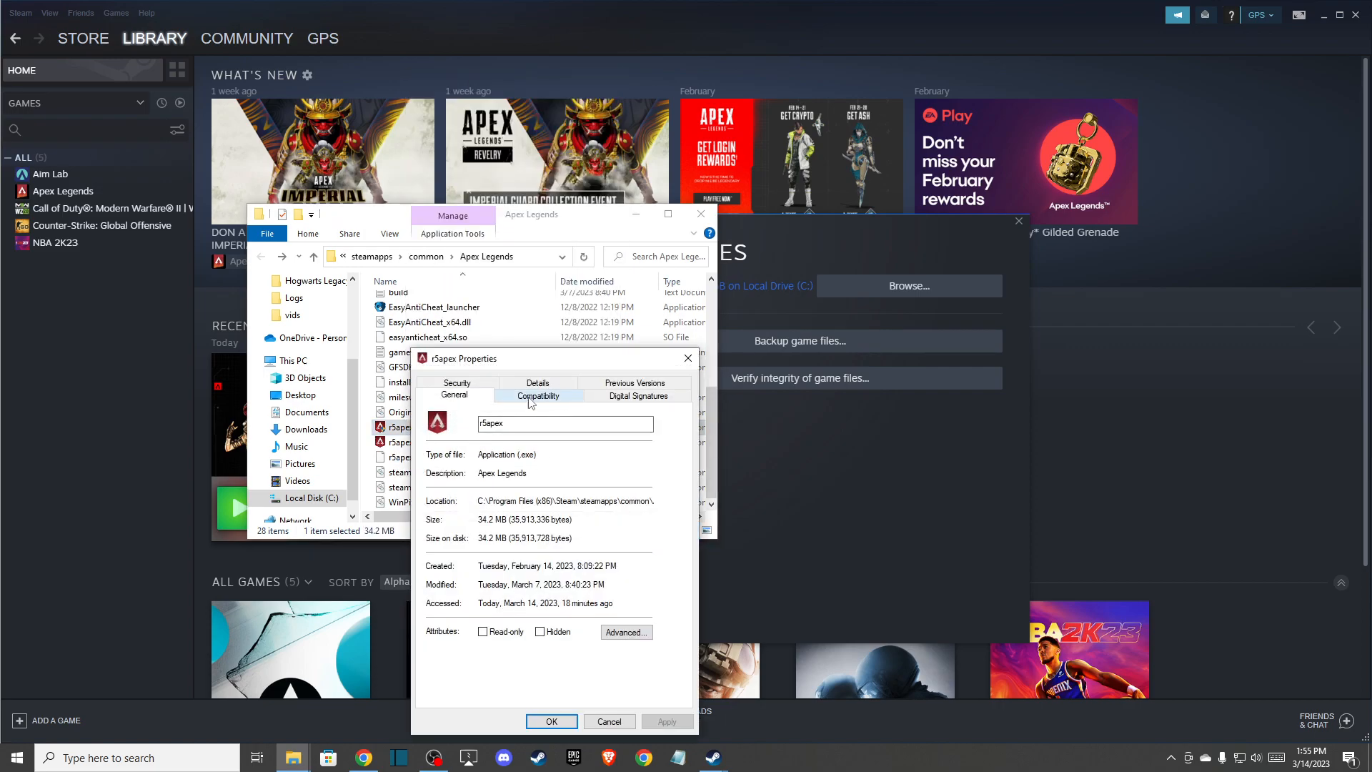
# Set r5apex to Windows 7 compatibility, run as administrator, fullscreen optimizations disabled, and apply
pyautogui.click(538, 396)
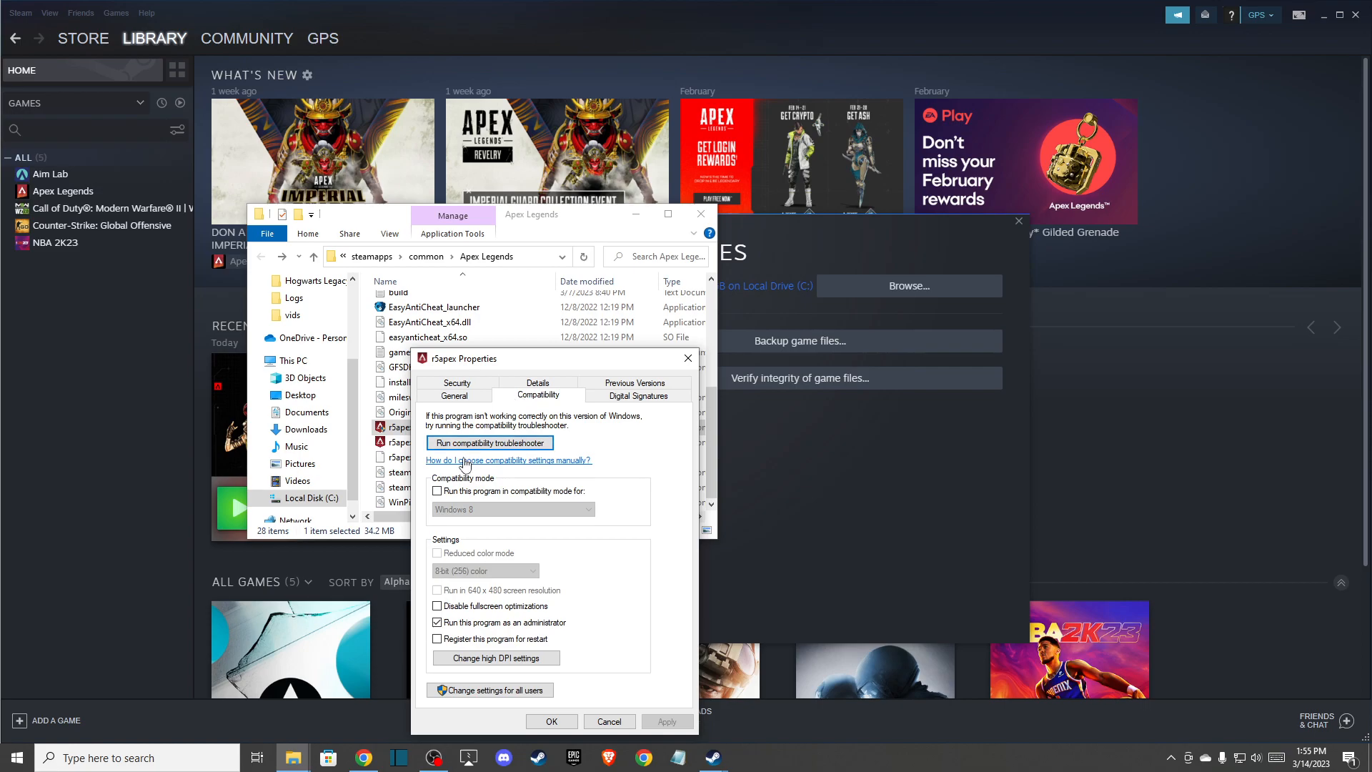
pyautogui.moveTo(550, 579)
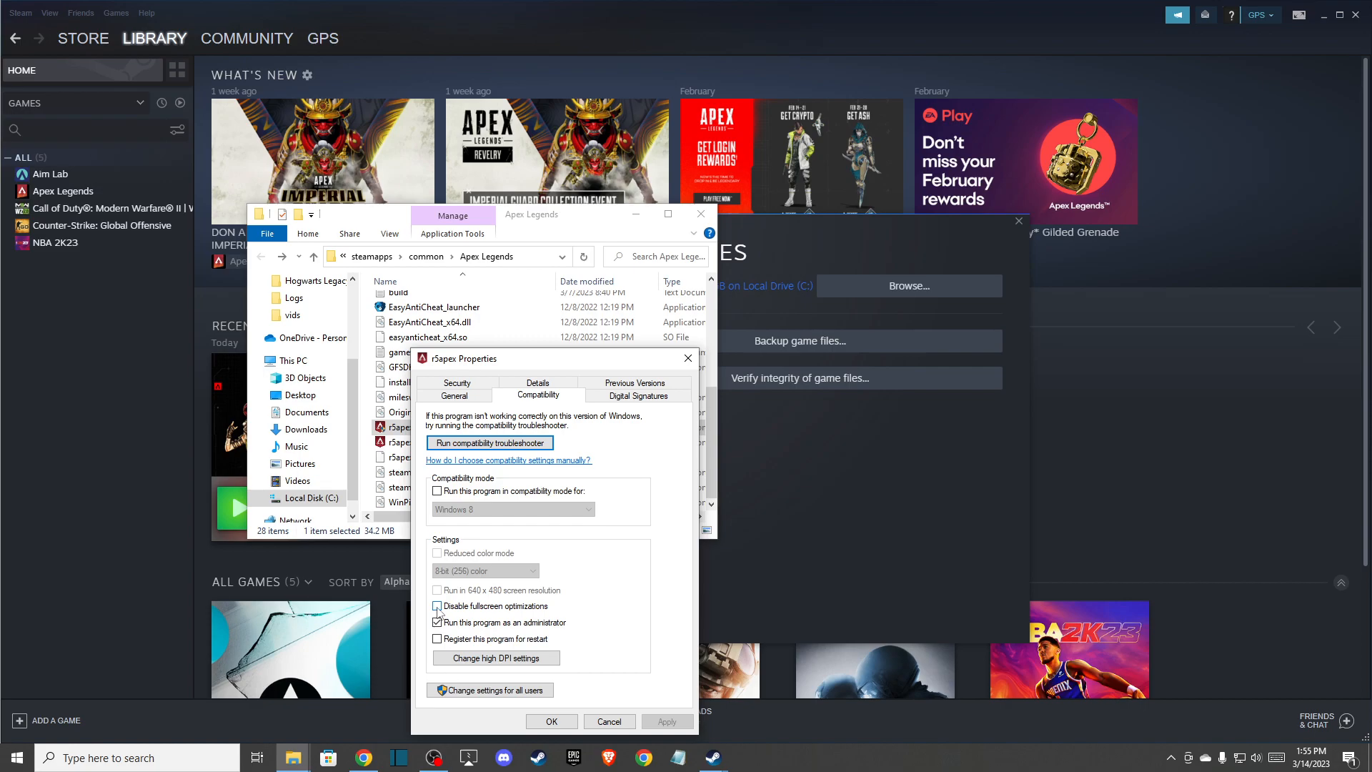
pyautogui.click(437, 605)
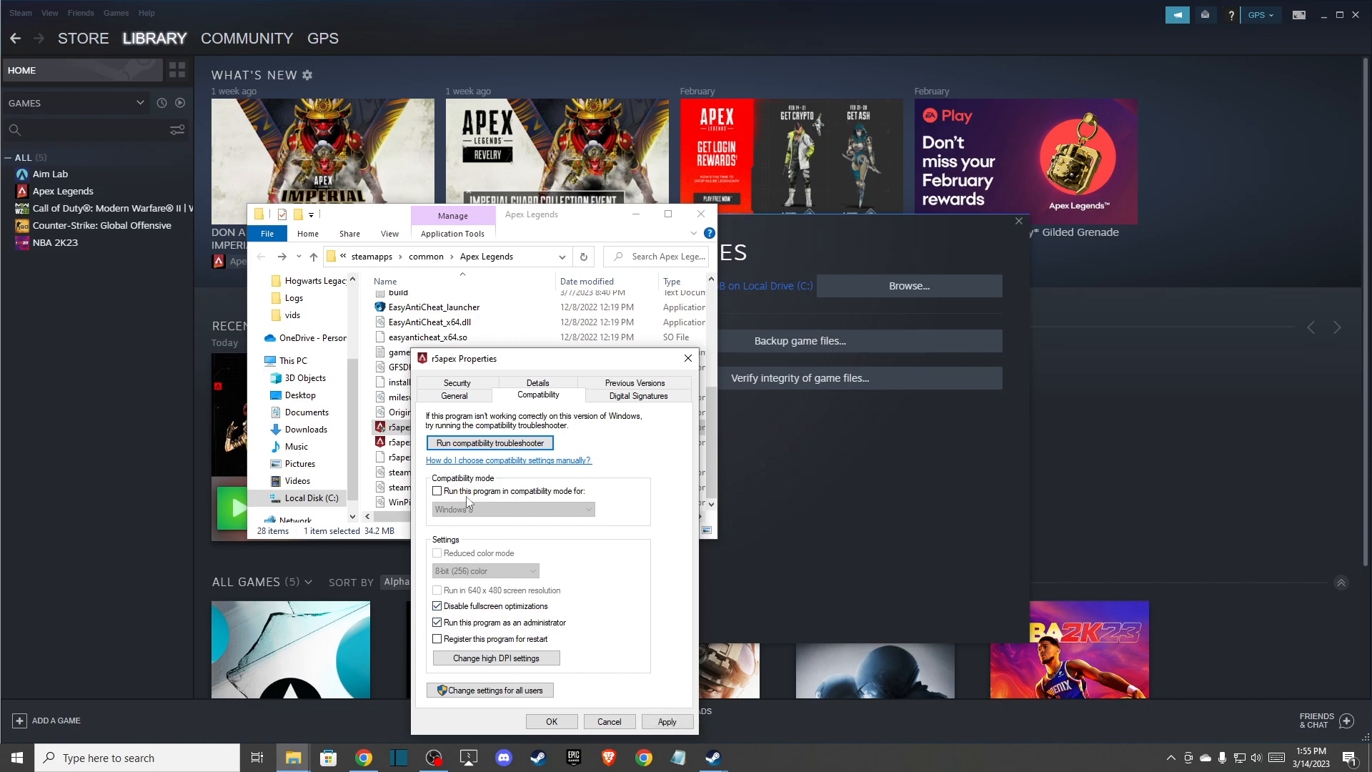
pyautogui.click(437, 490)
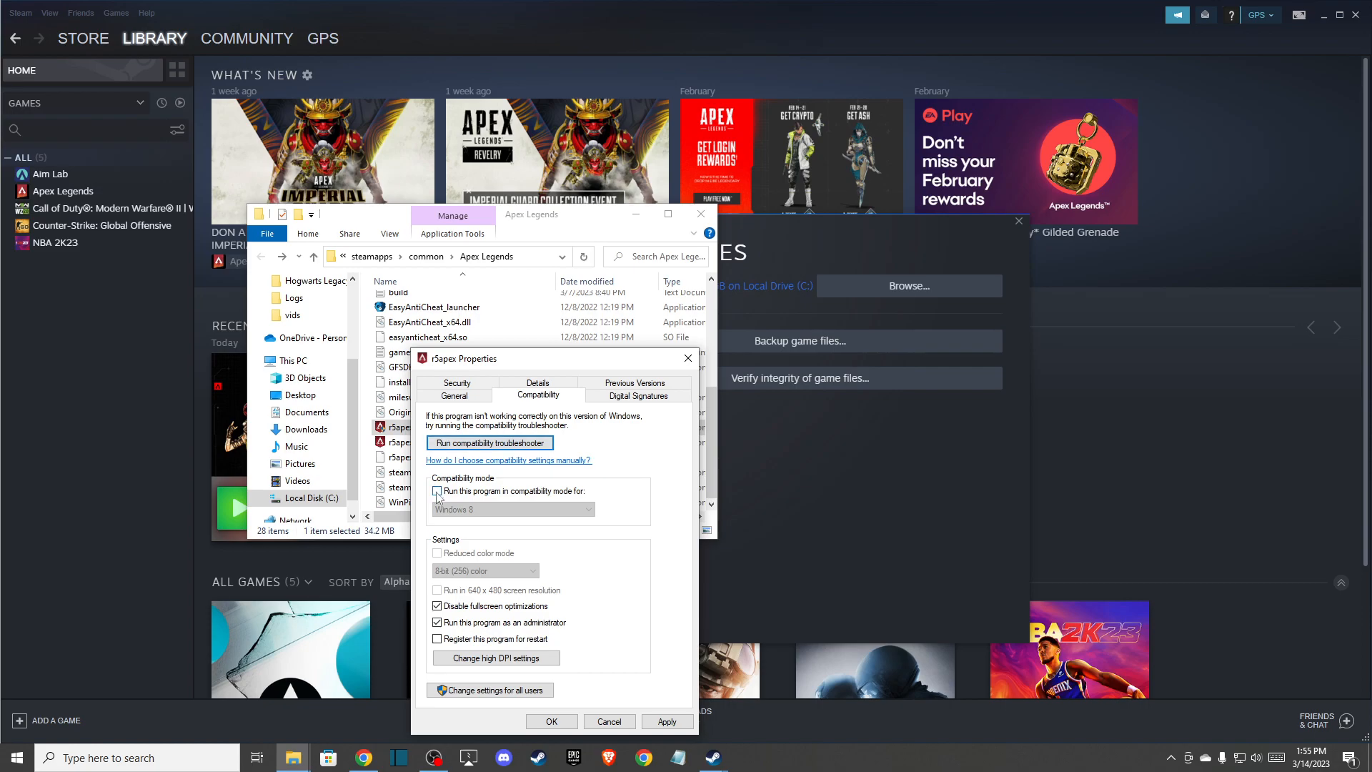
pyautogui.click(437, 490)
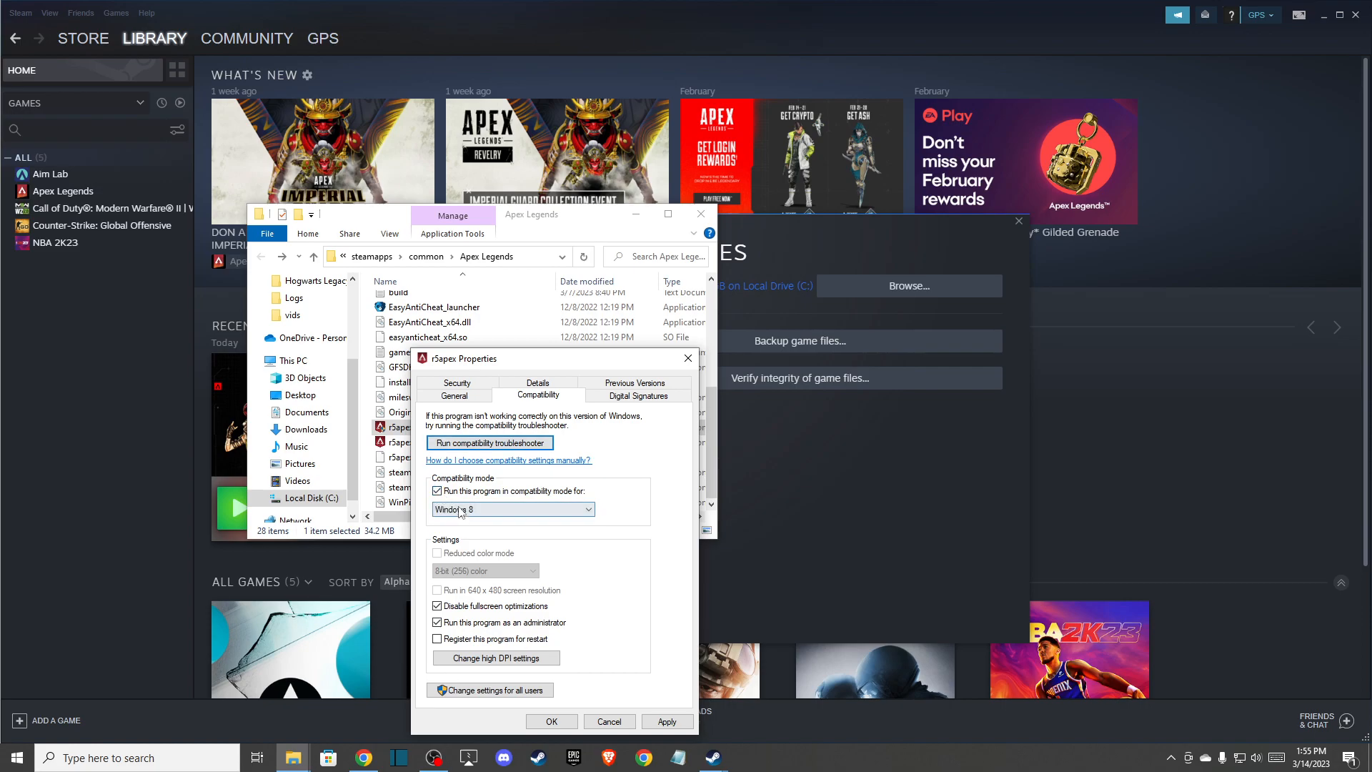
pyautogui.click(511, 509)
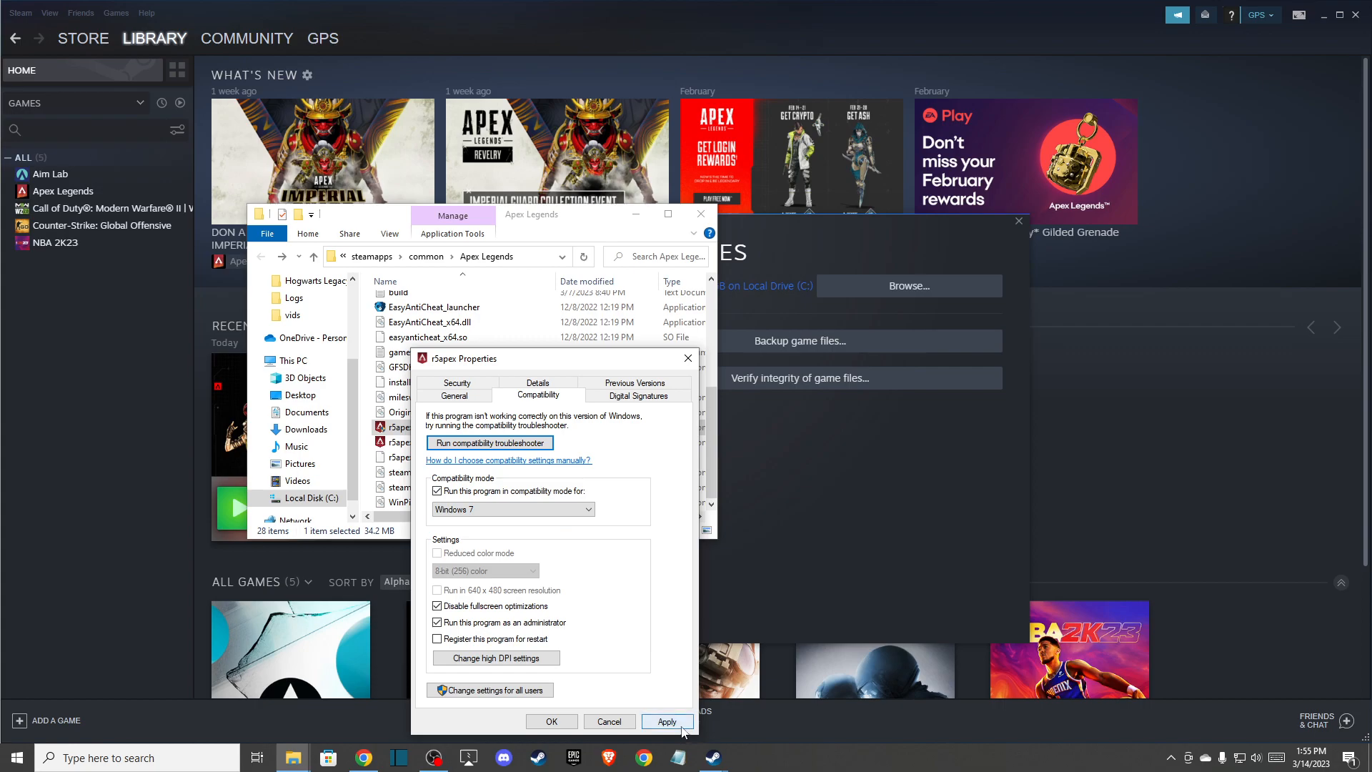
pyautogui.moveTo(609, 720)
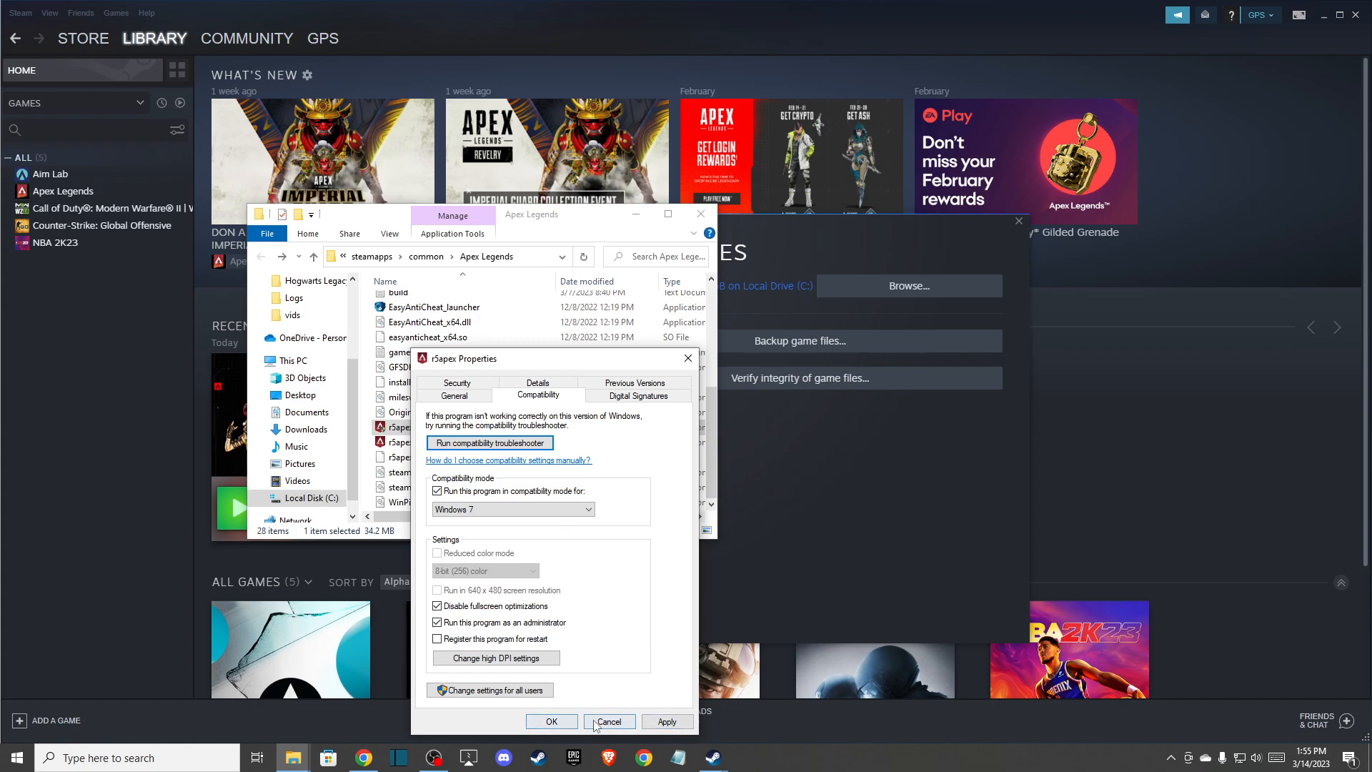
pyautogui.click(609, 720)
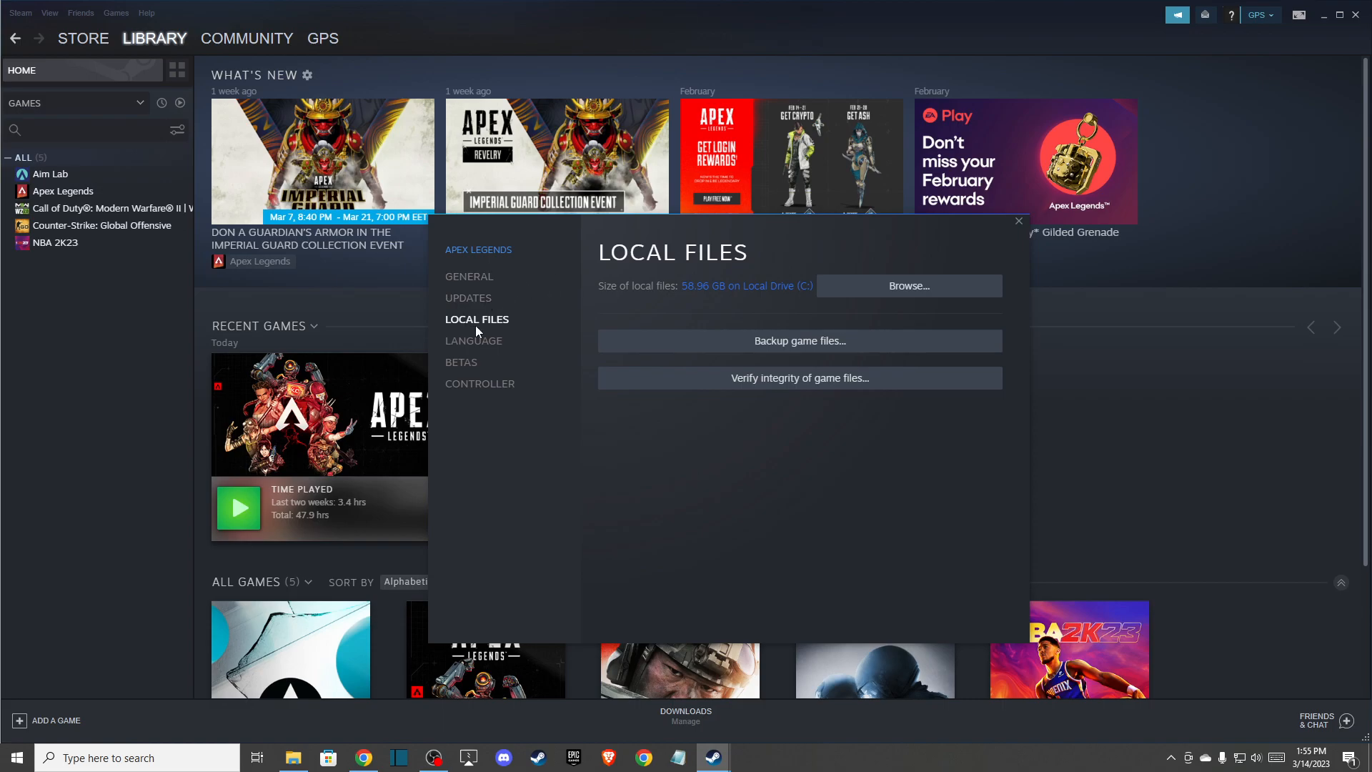
pyautogui.moveTo(754, 384)
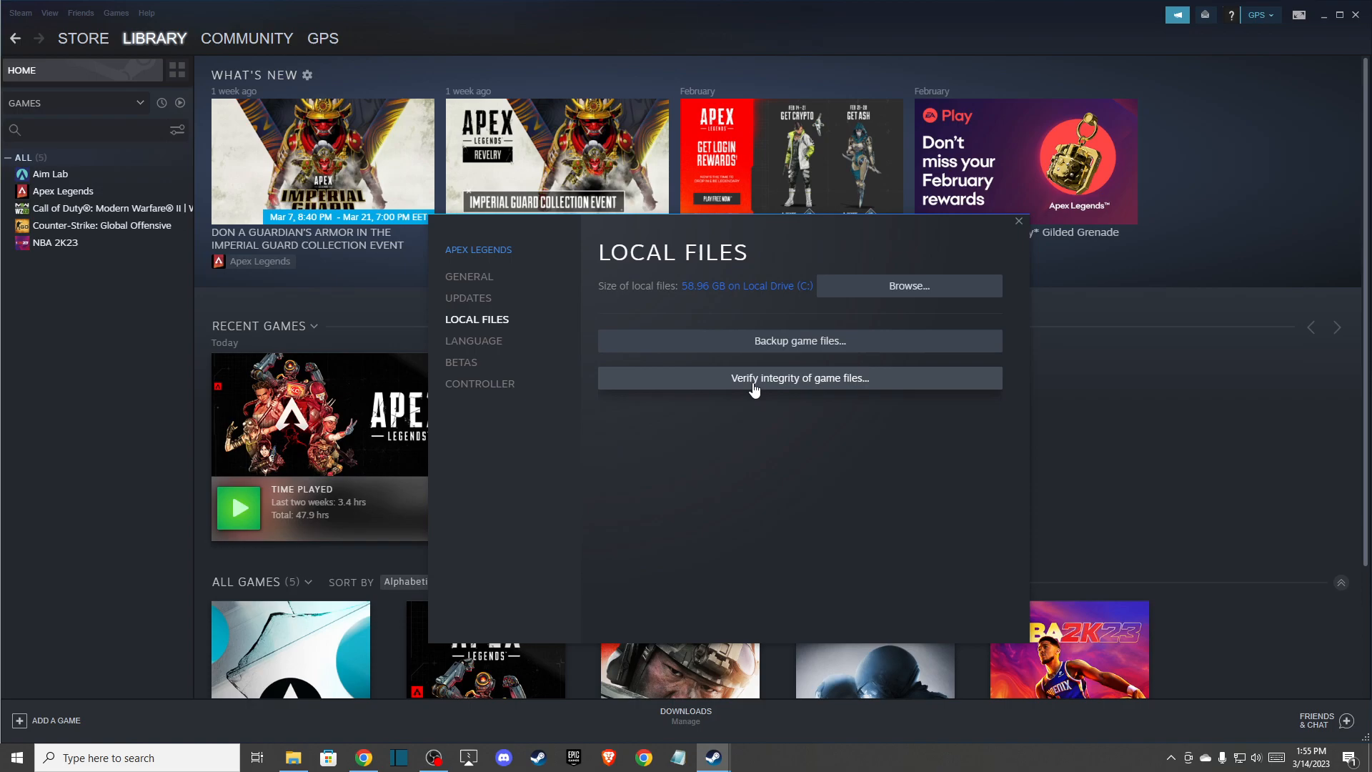
pyautogui.moveTo(802, 396)
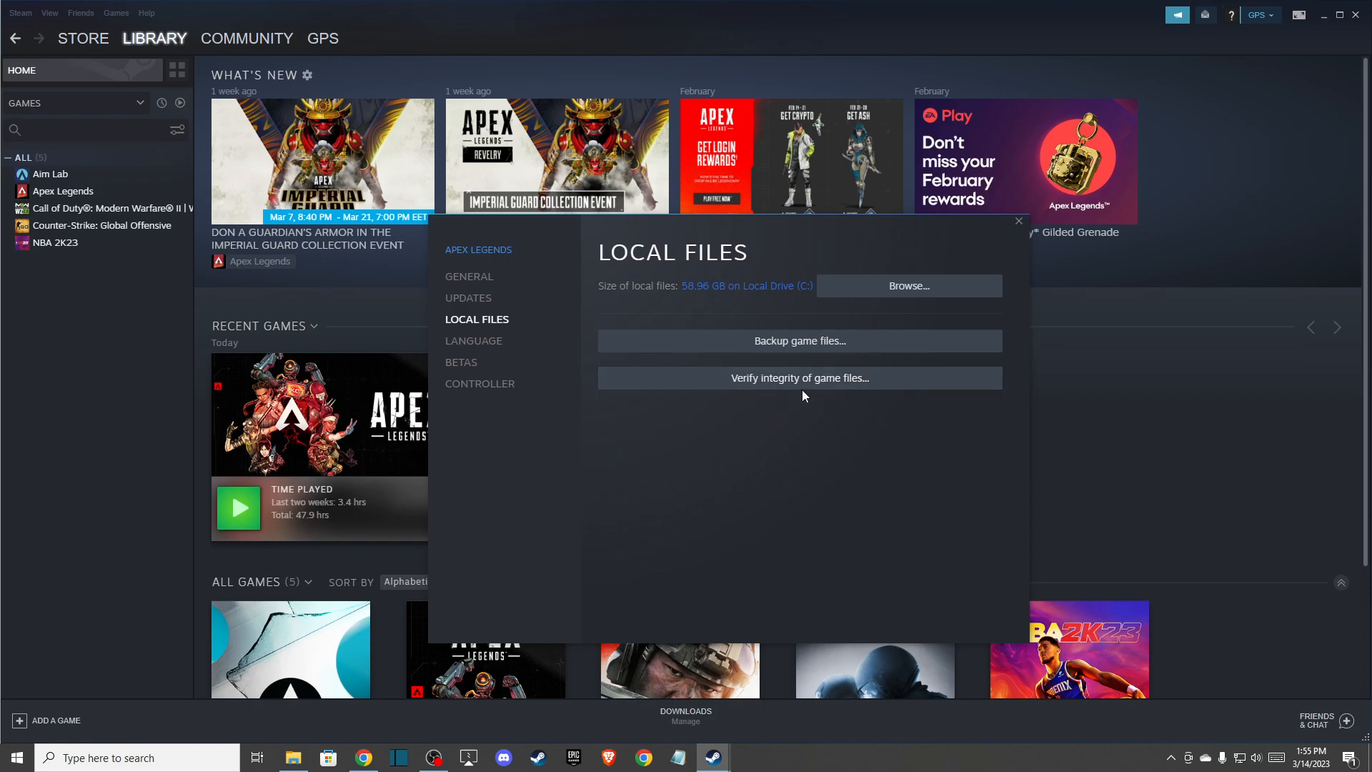
pyautogui.moveTo(767, 387)
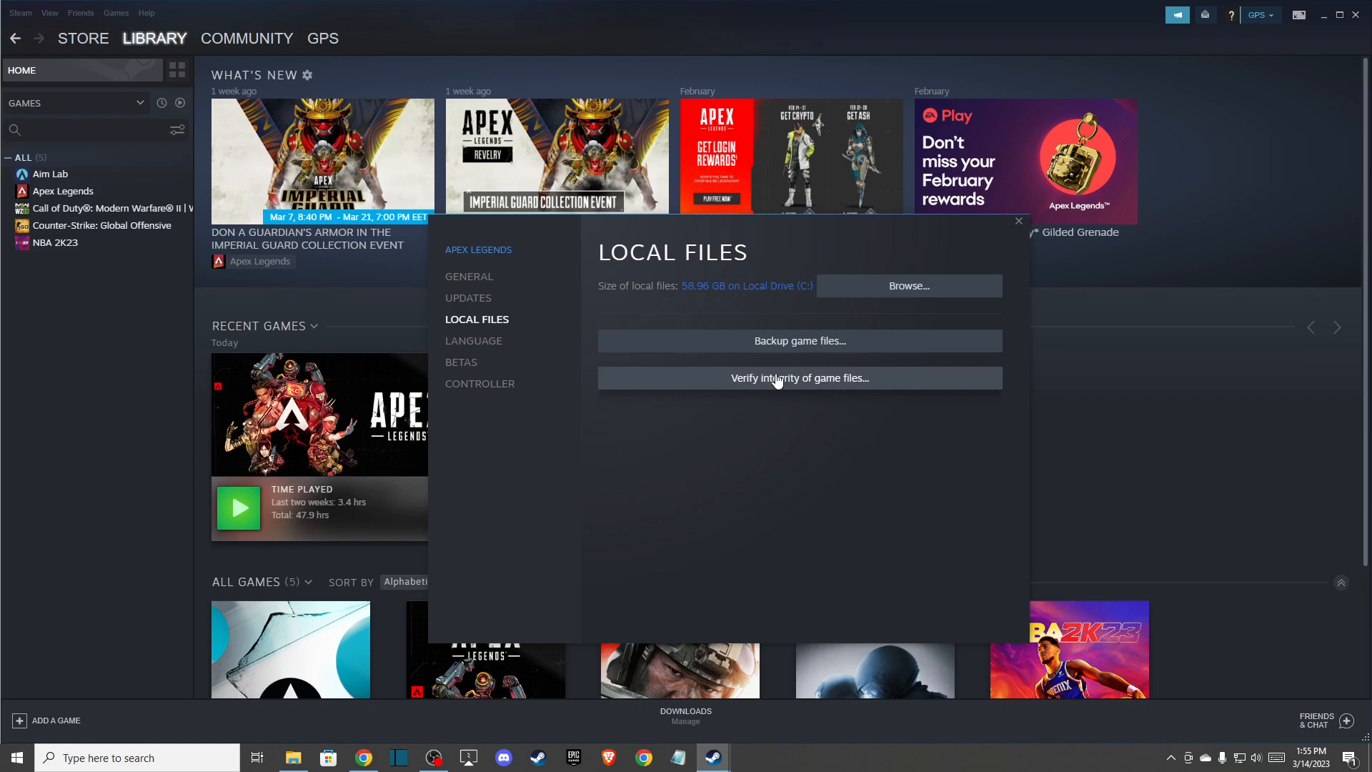
pyautogui.moveTo(797, 378)
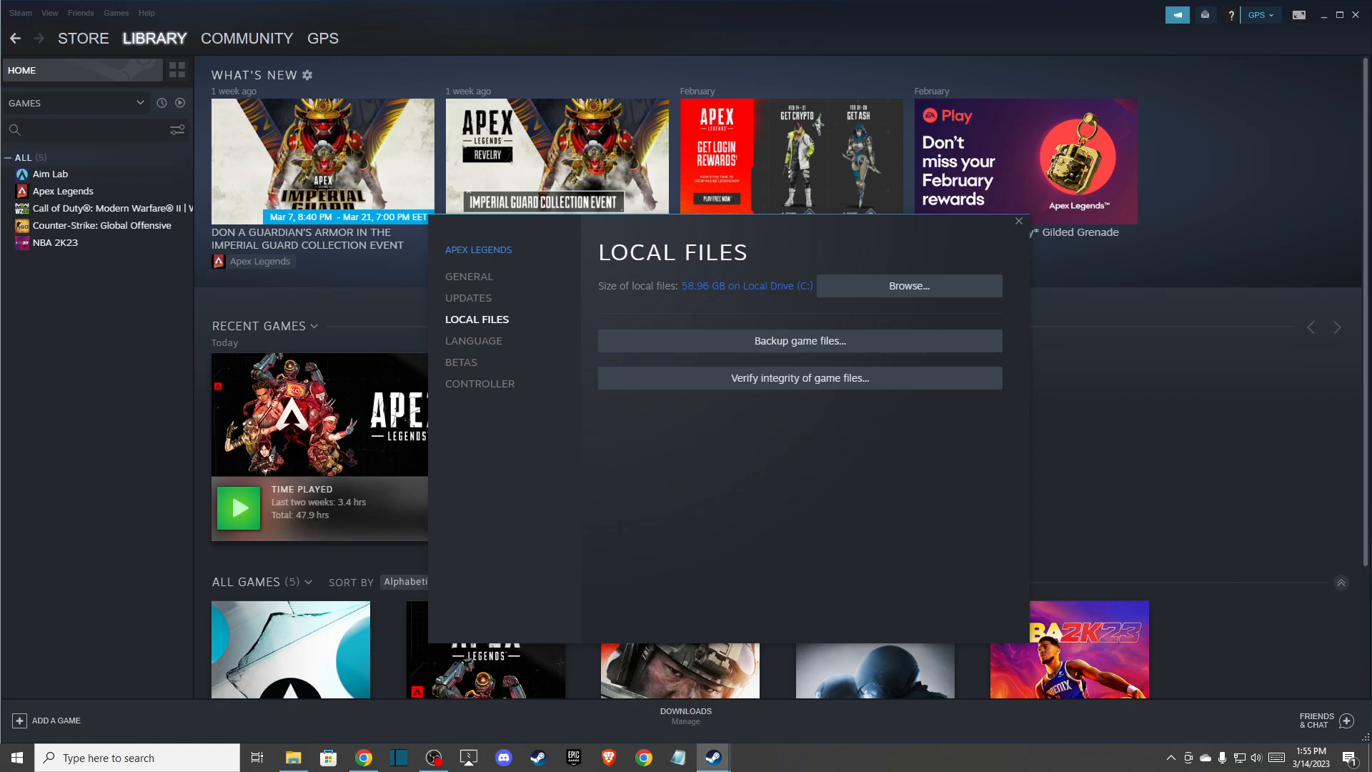
pyautogui.moveTo(480, 383)
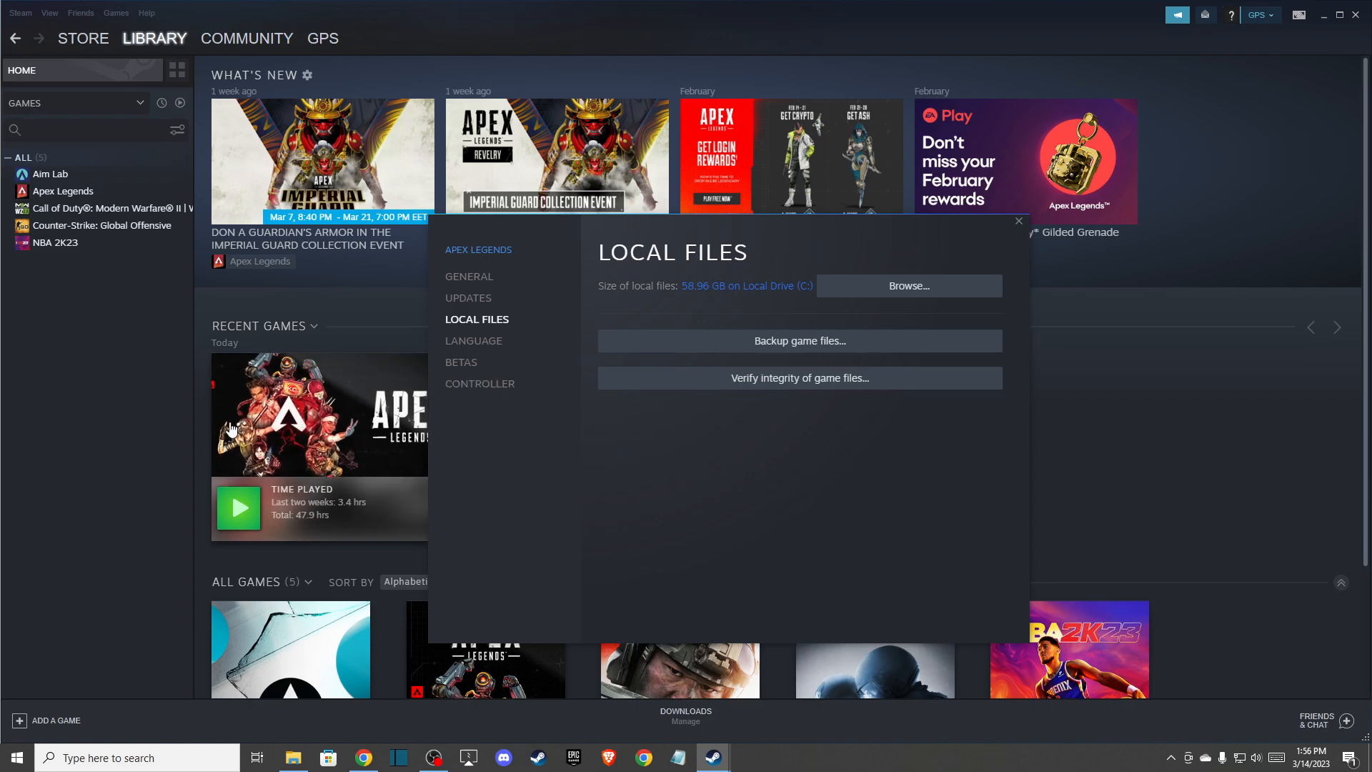
pyautogui.moveTo(102, 523)
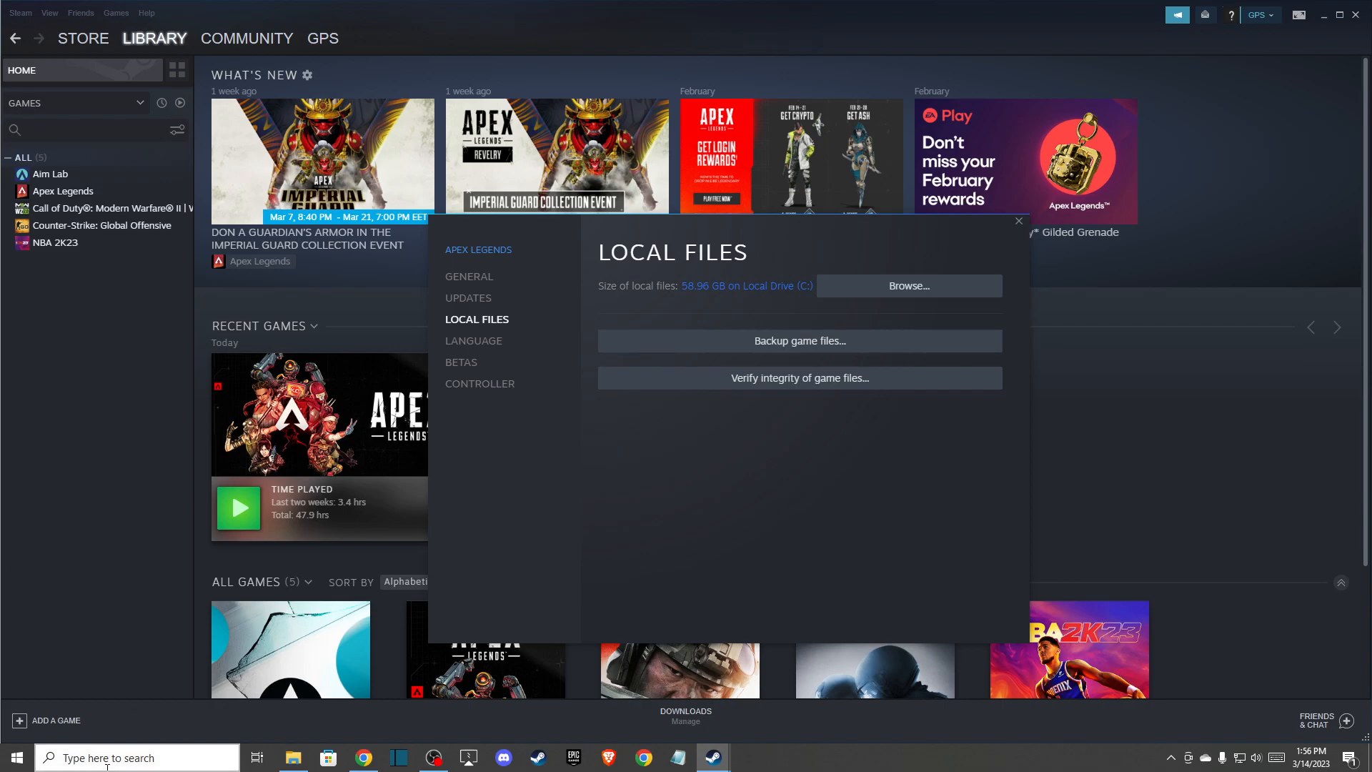
# Search Windows for 'Delete temporary files' and bring up the Storage settings page
pyautogui.write('Discord')
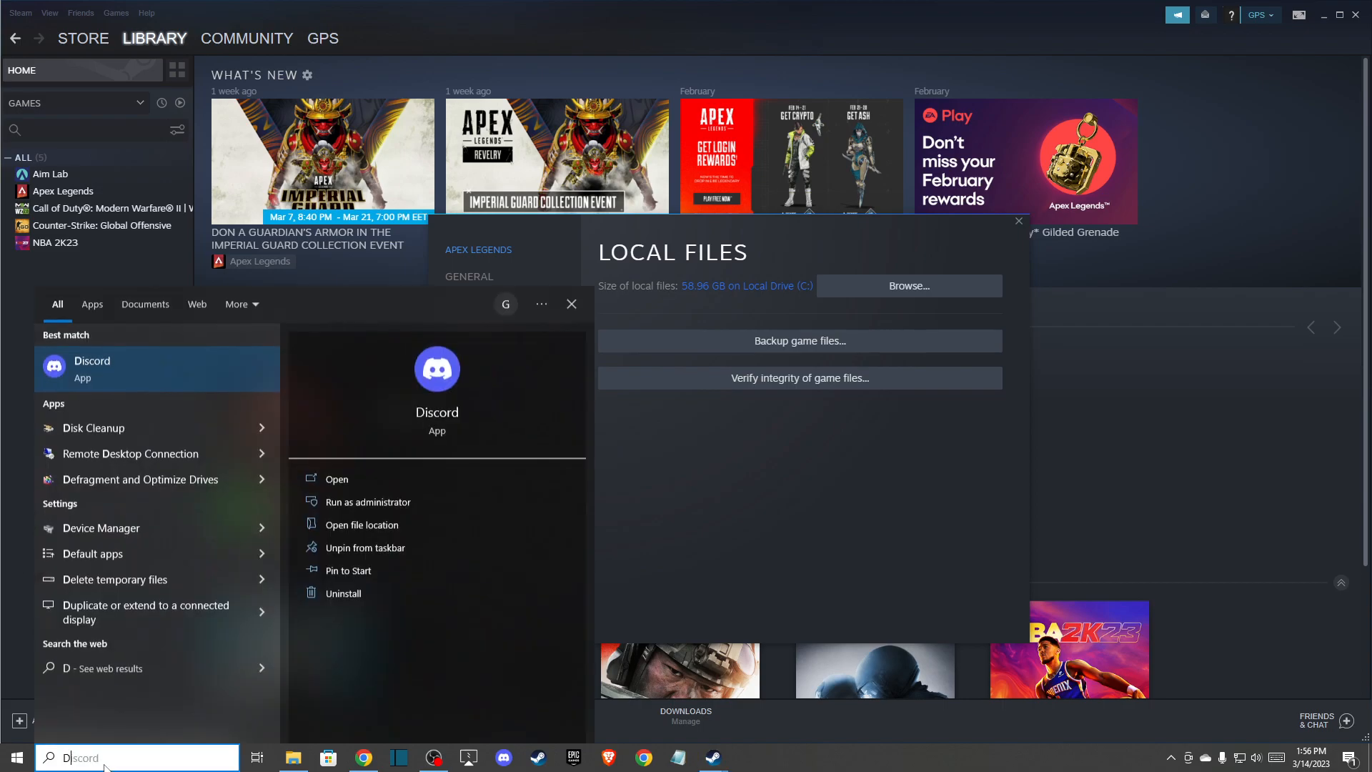
pyautogui.write('DELETe temporary files')
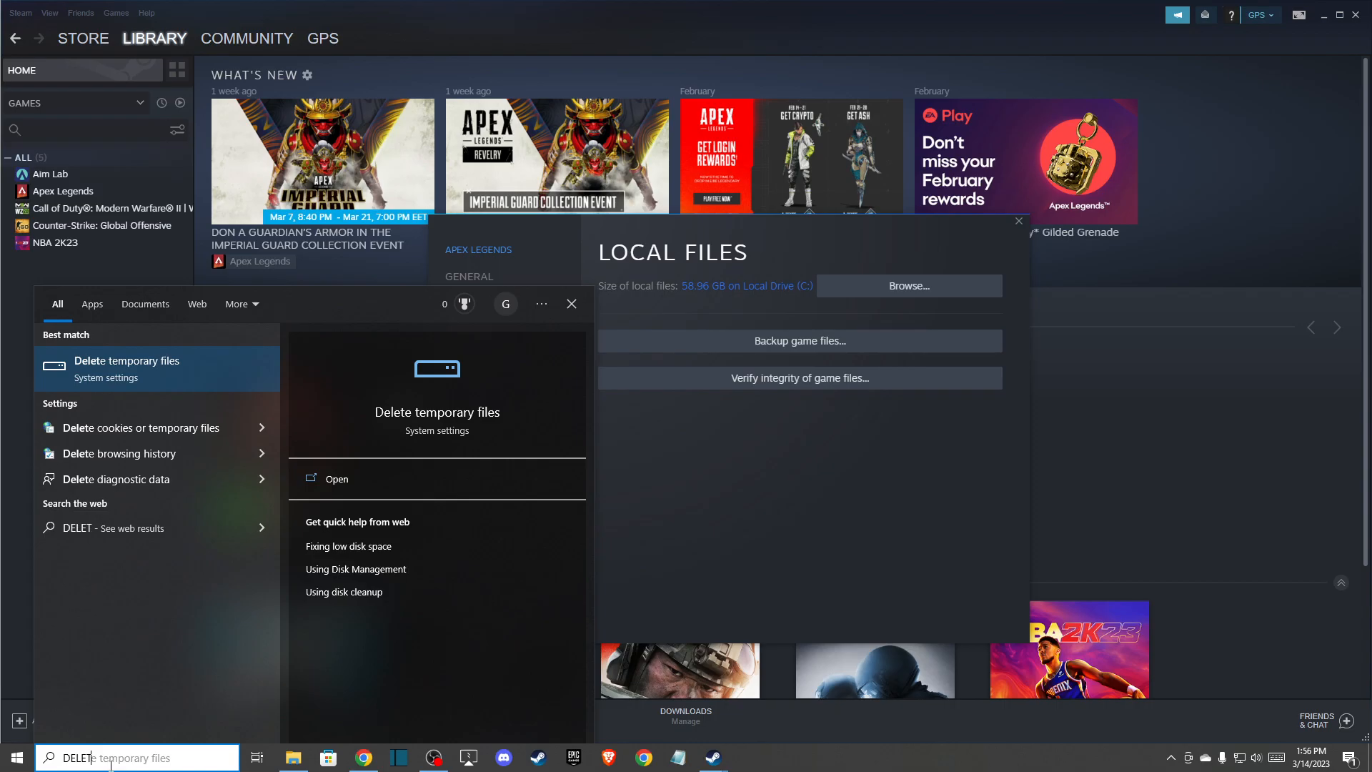
pyautogui.click(337, 478)
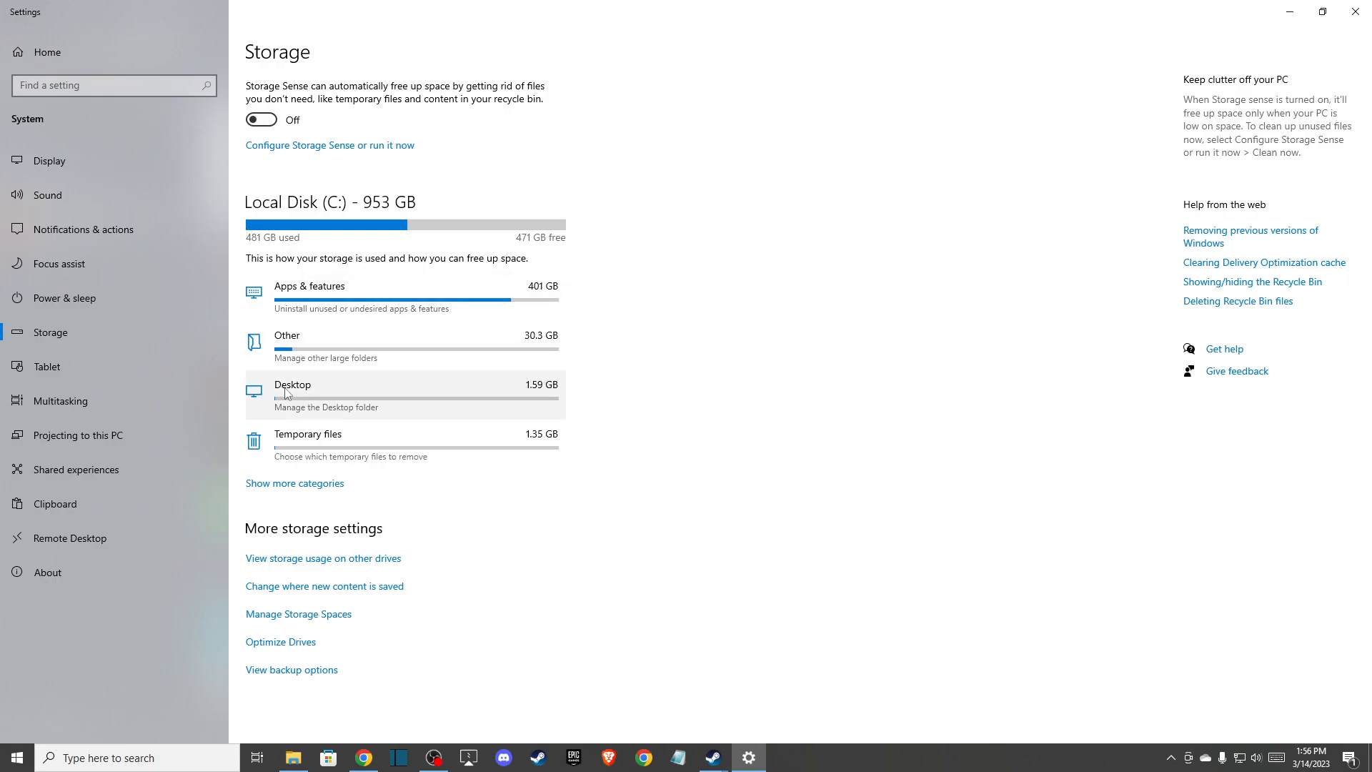
# Show the C: drive's removable temporary file categories, 433 MB checked for removal
pyautogui.click(307, 434)
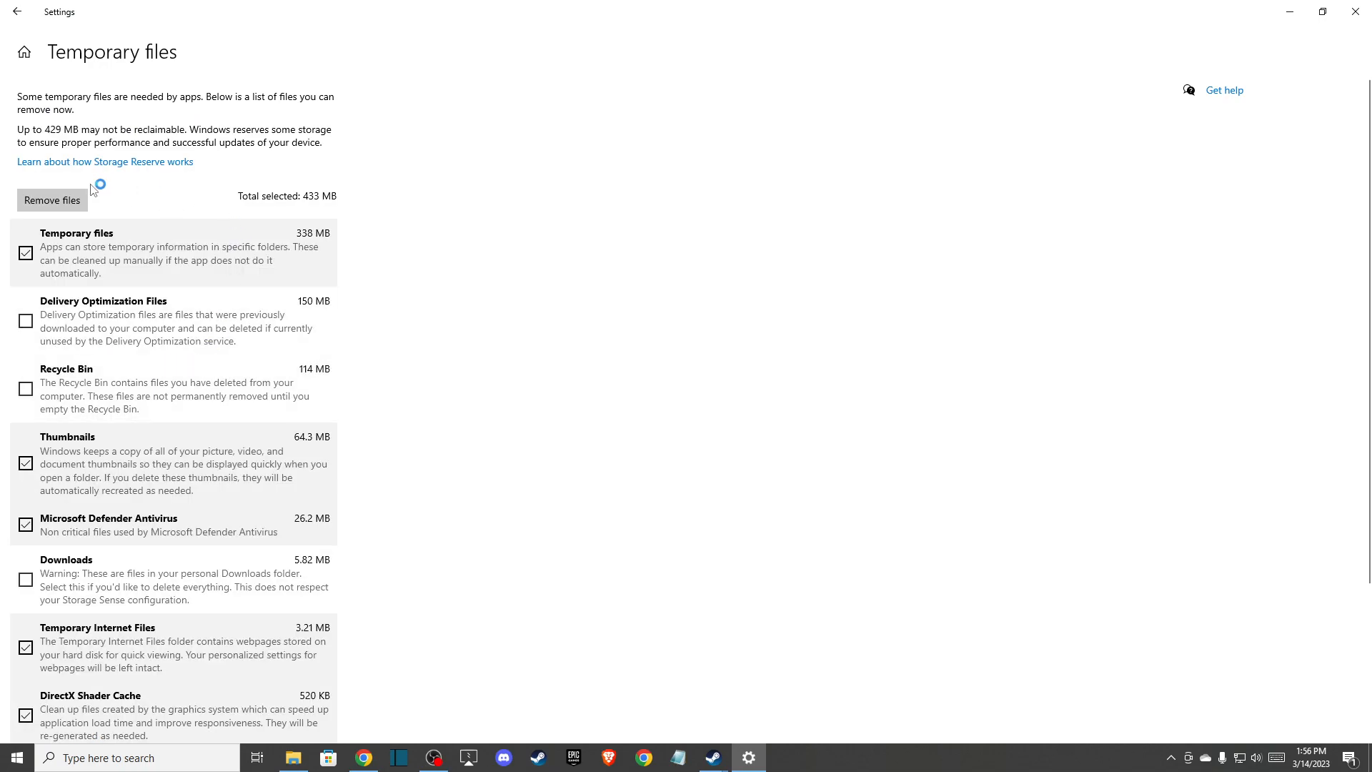
pyautogui.moveTo(215, 318)
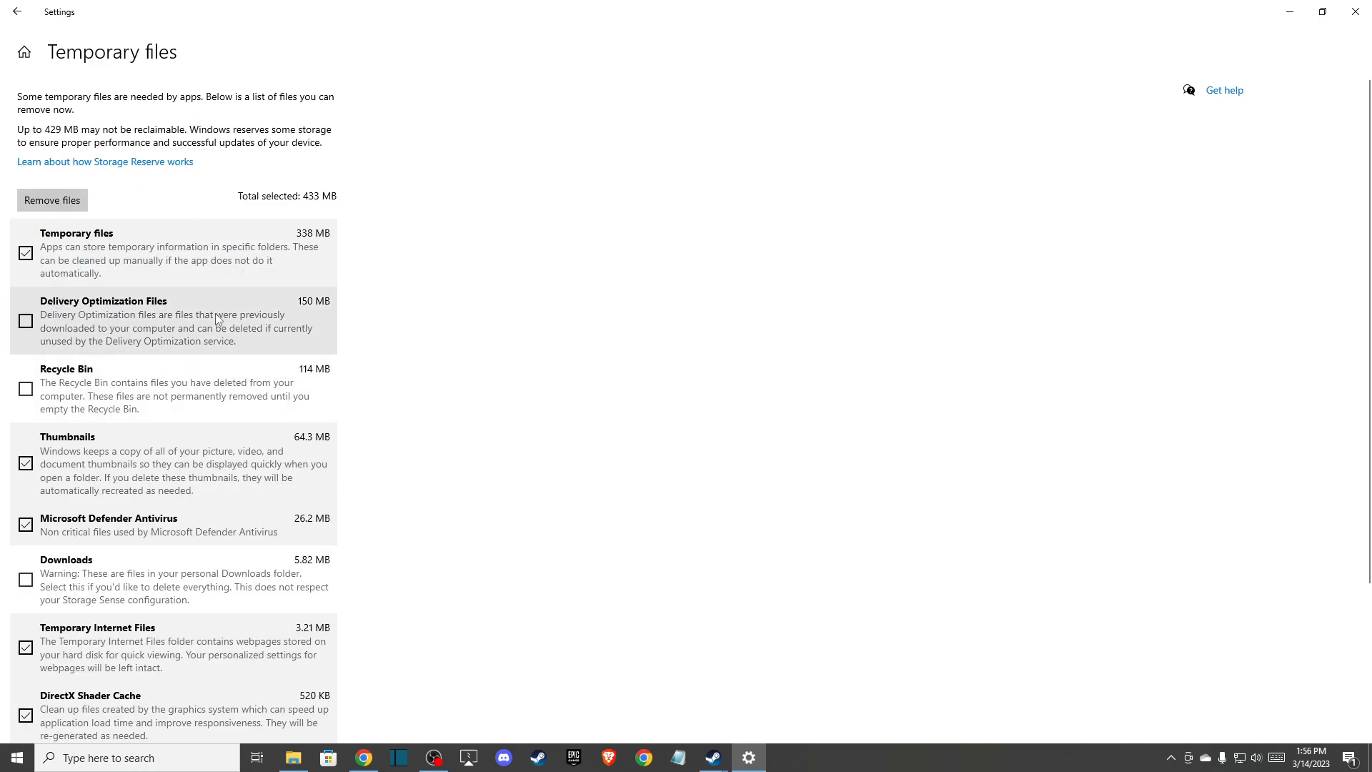
pyautogui.moveTo(51, 200)
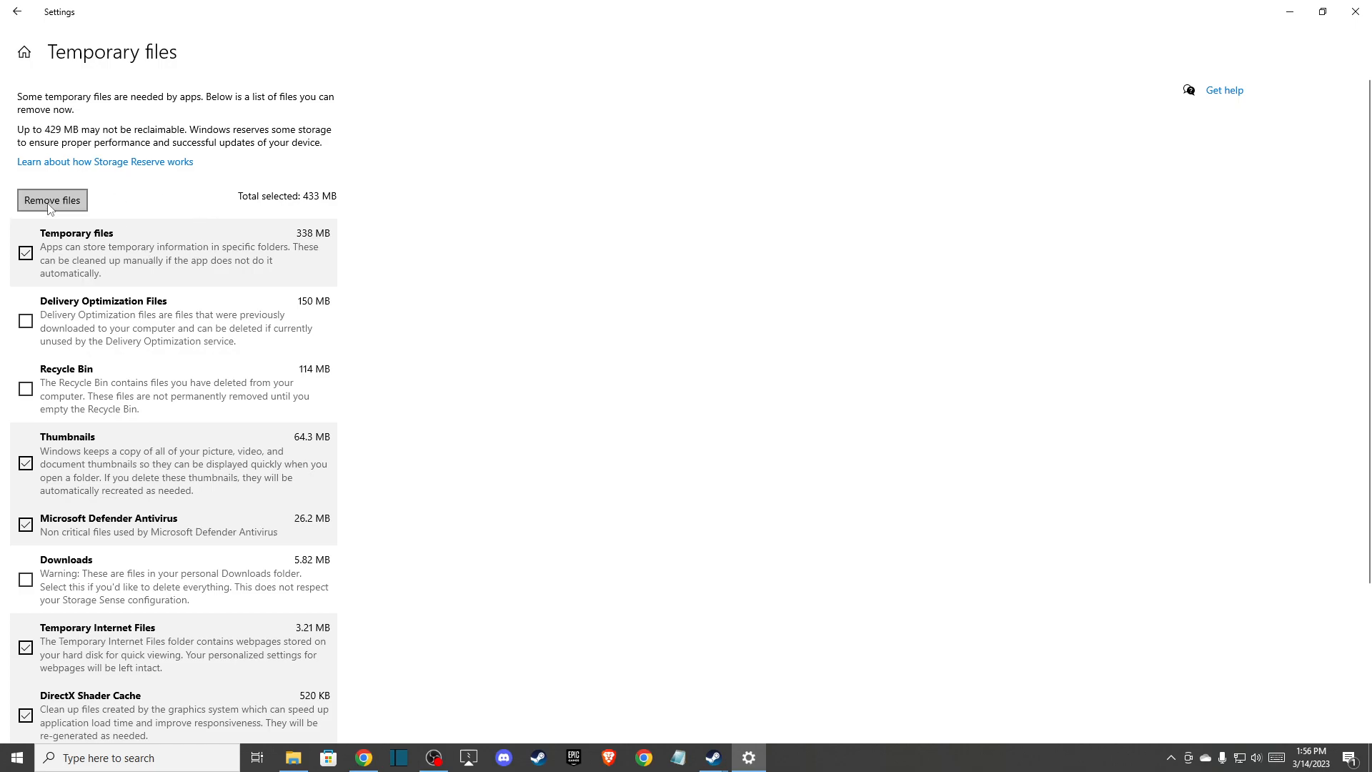
pyautogui.moveTo(1357, 12)
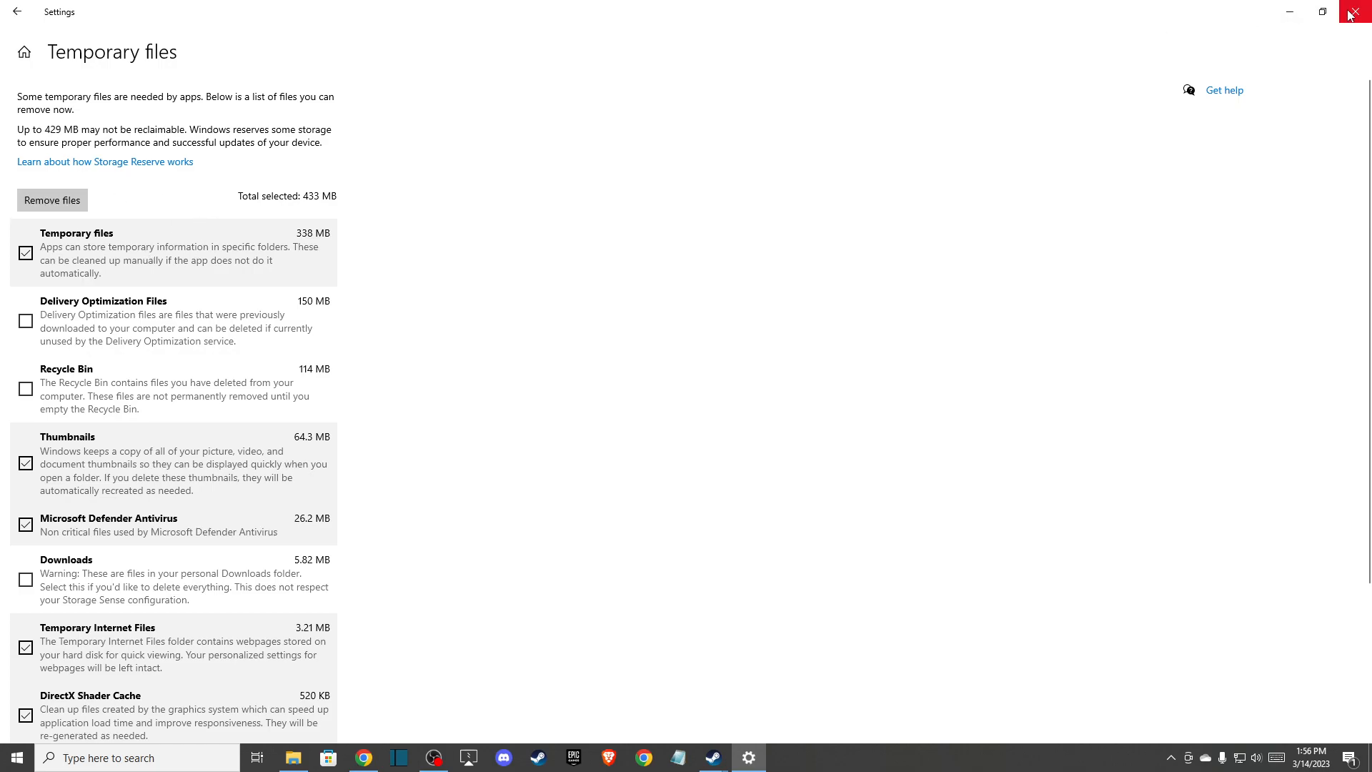